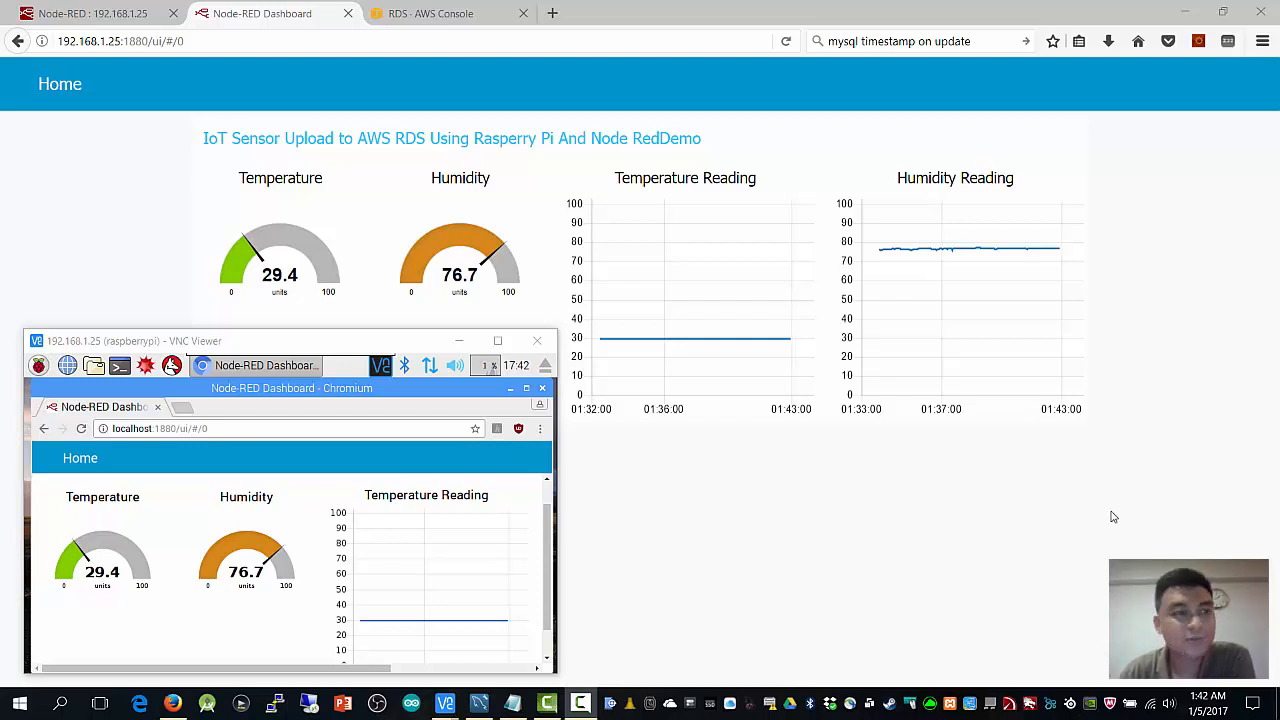
mouse_move(1091, 491)
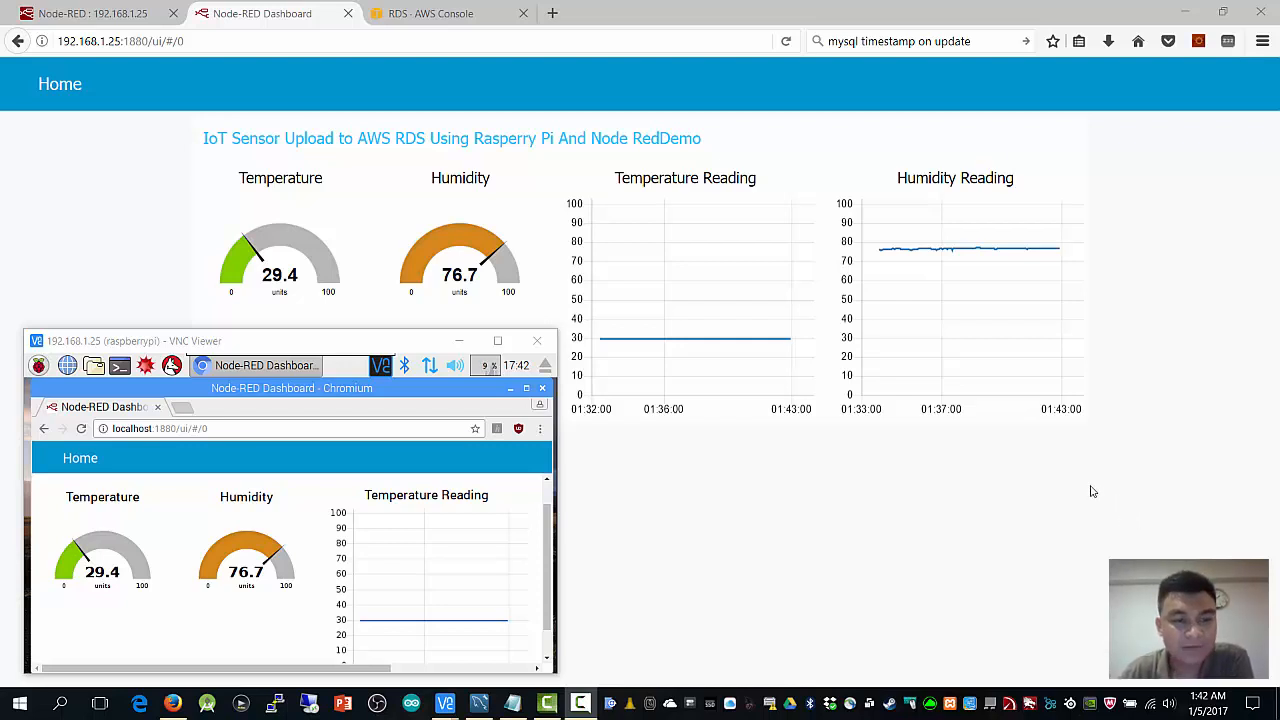
mouse_move(980, 487)
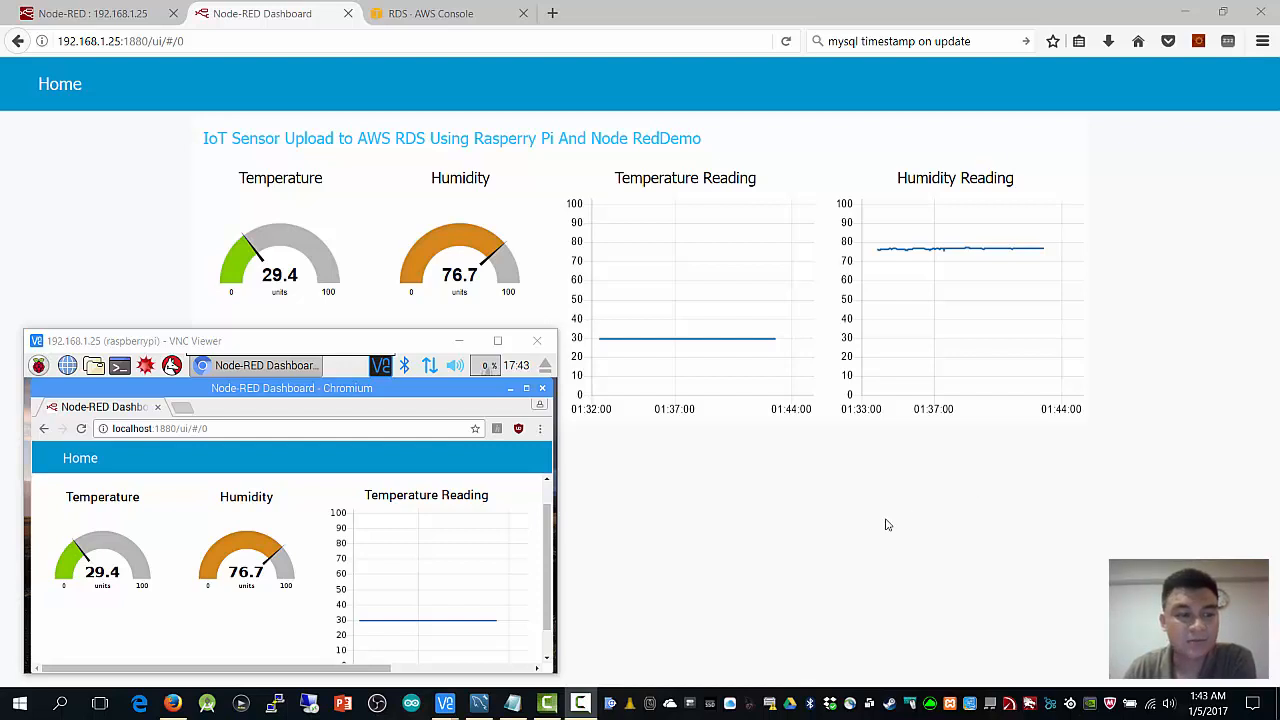
mouse_move(395, 304)
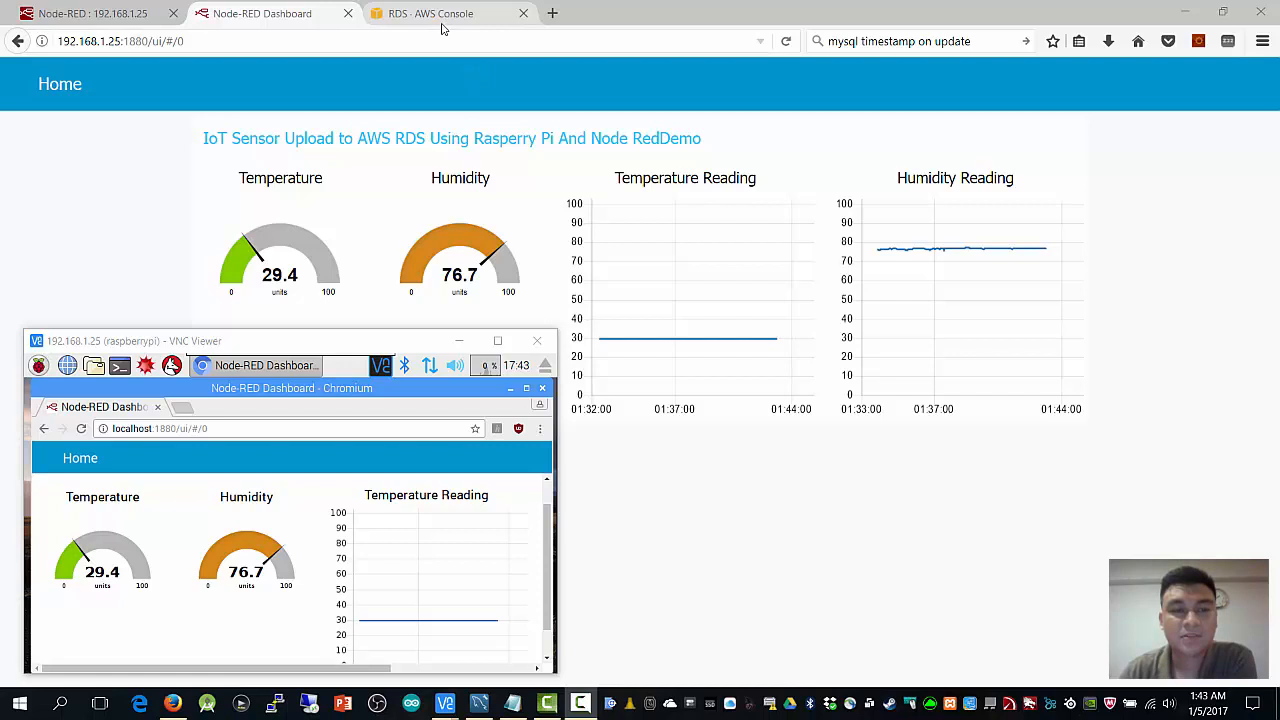
mouse_move(445, 13)
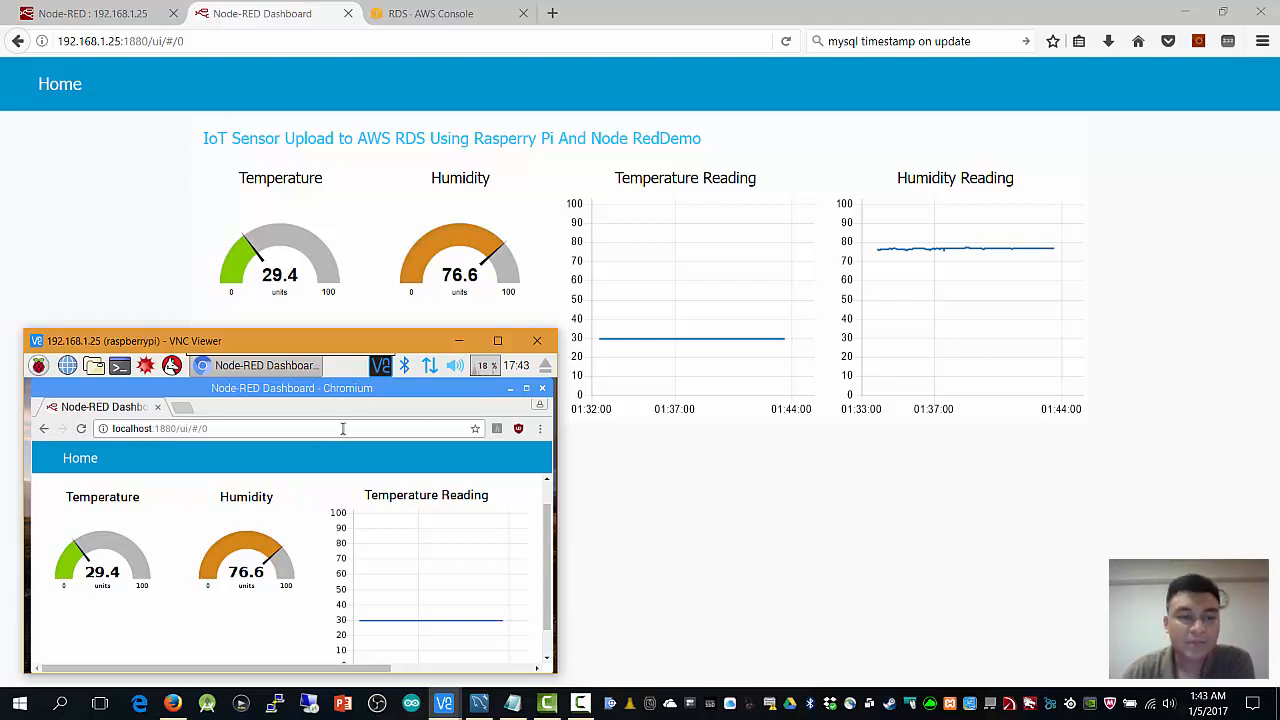
Review the dht22 sensor settings (DHT22, pin 18), then open the Pin 40 output node
left_click(90, 13)
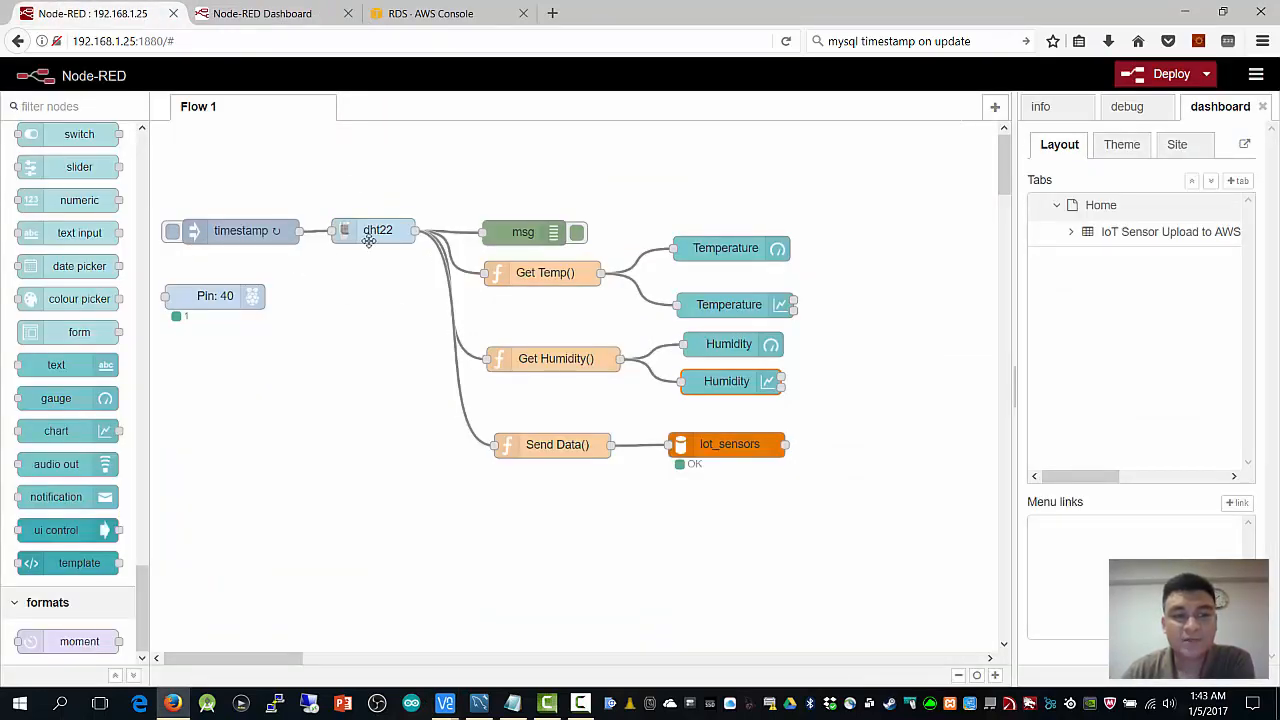
double_click(377, 230)
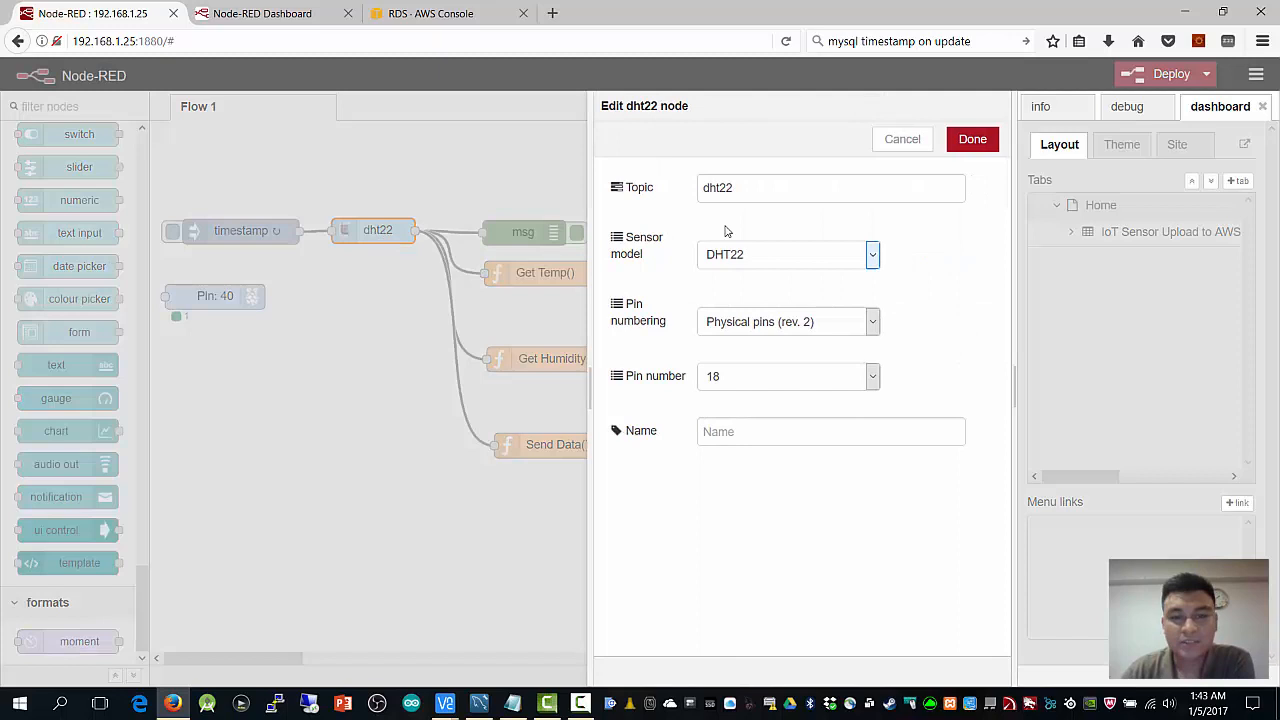
mouse_move(799, 335)
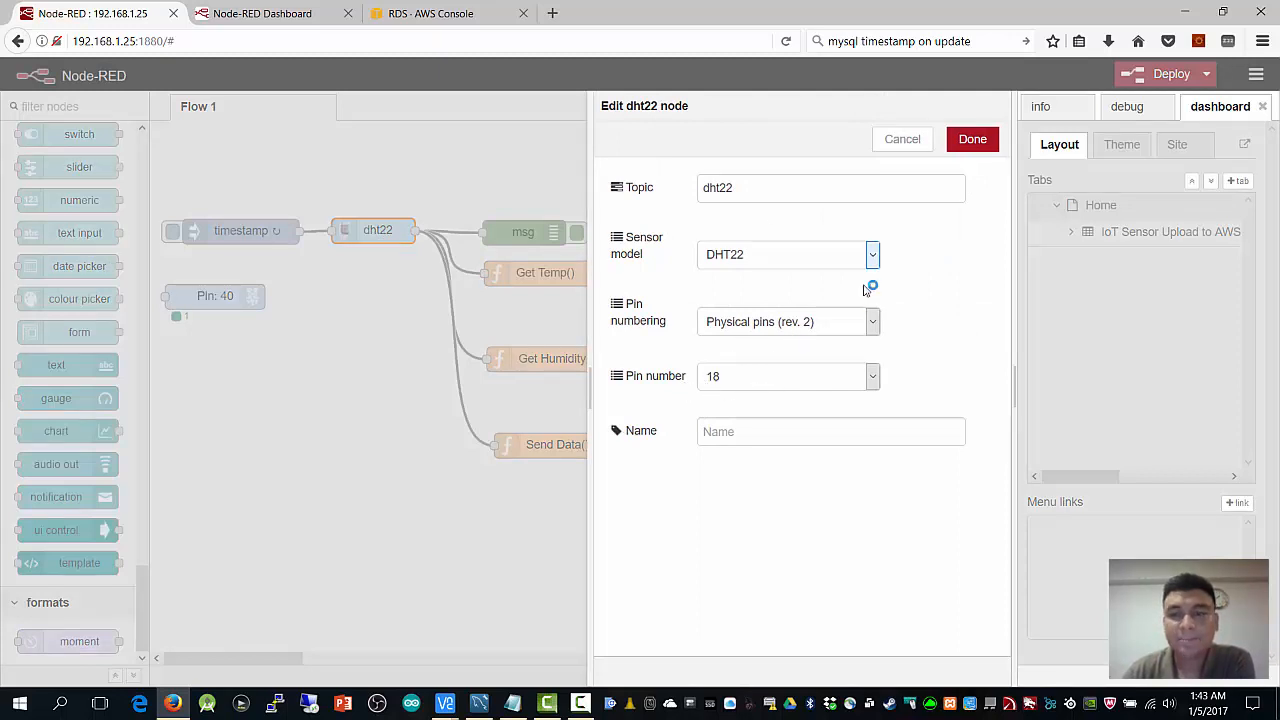
left_click(971, 139)
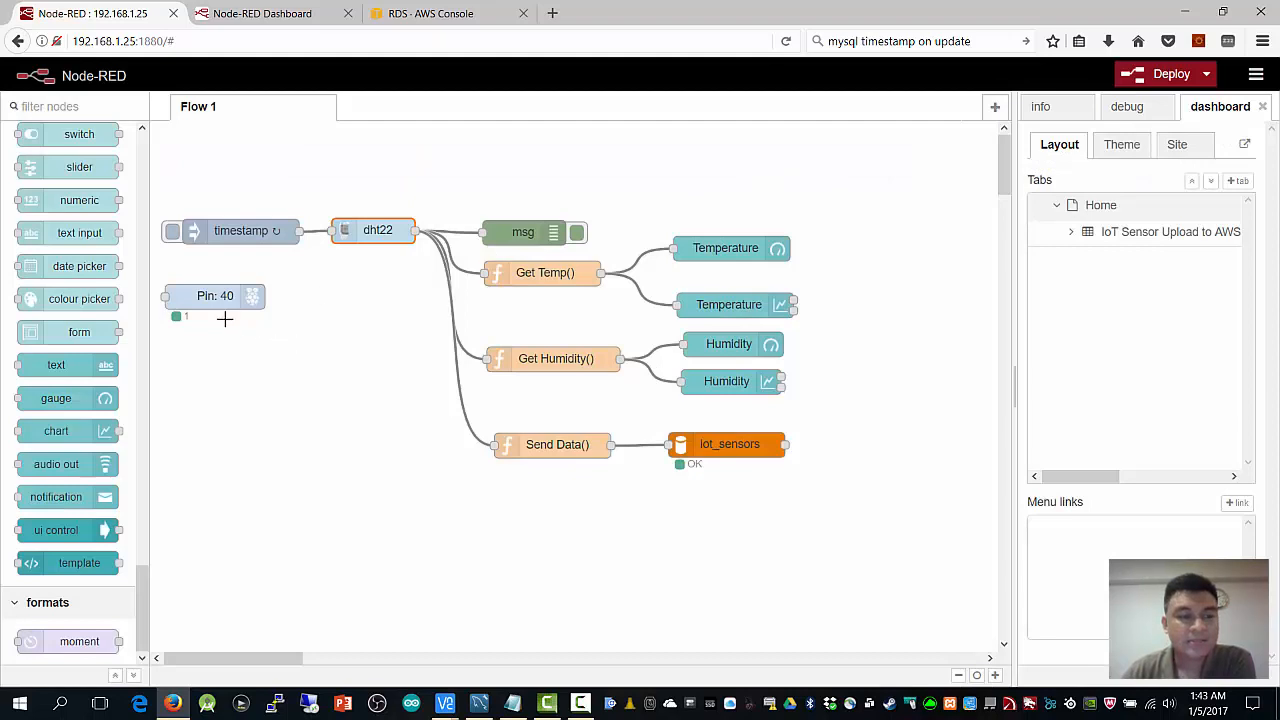
mouse_move(227, 305)
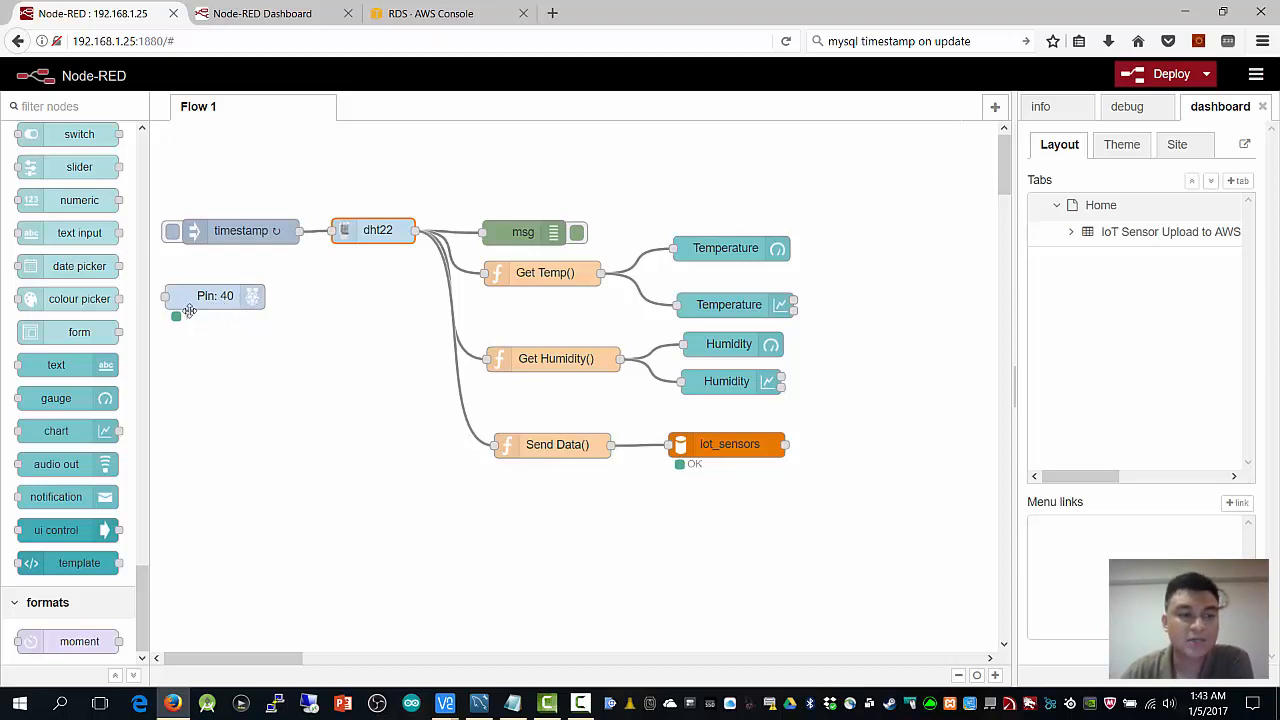
double_click(215, 295)
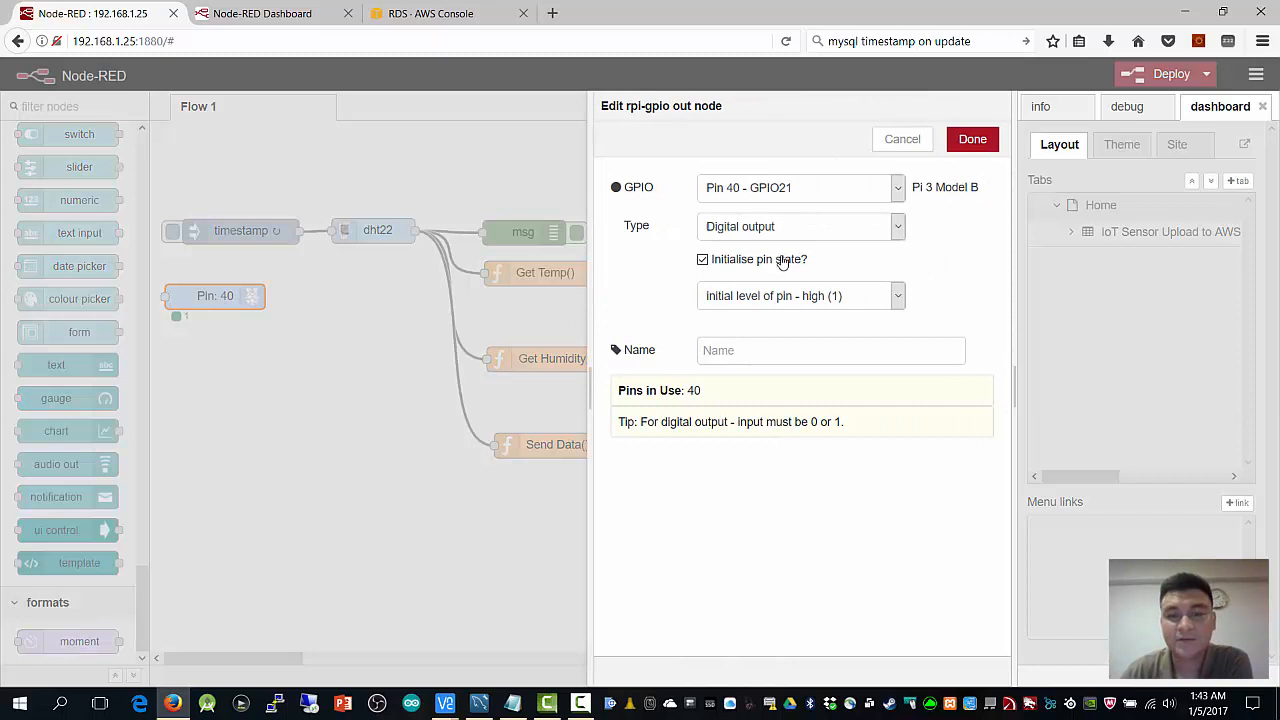
mouse_move(923, 243)
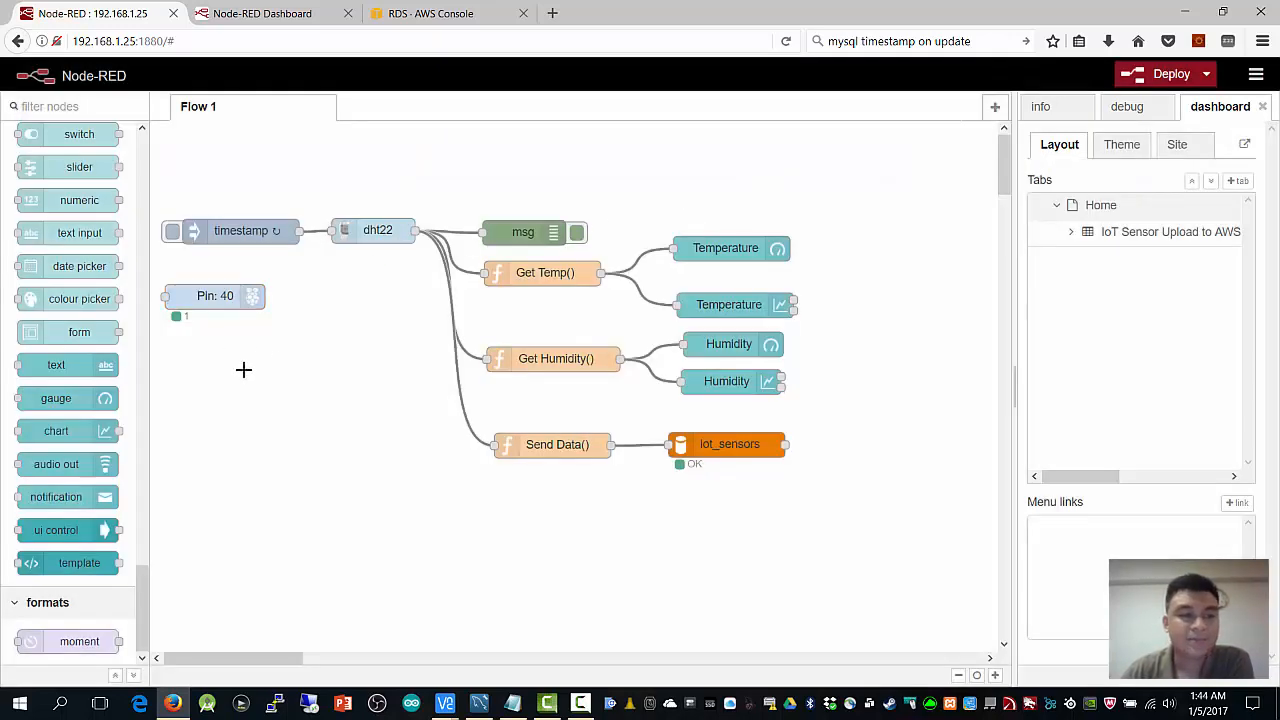
mouse_move(223, 273)
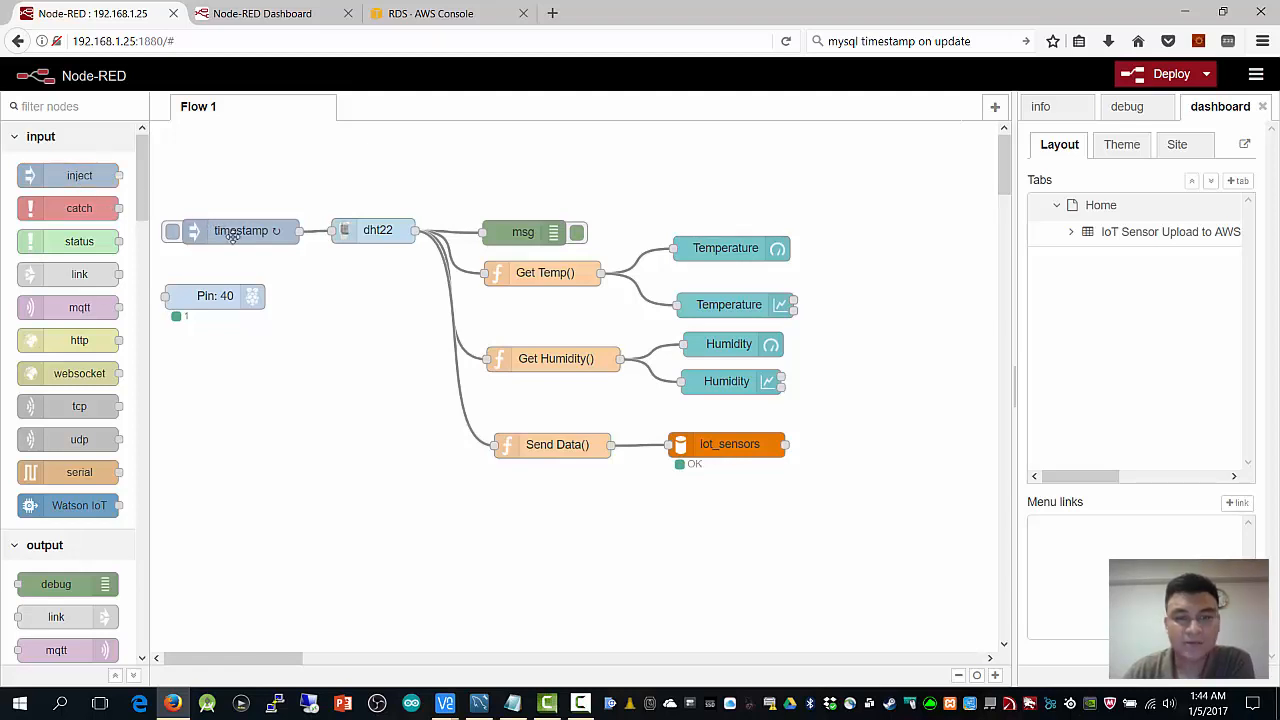
Check the timestamp inject node's 3-second interval unchanged, then show temperature and humidity debug messages
left_click(240, 231)
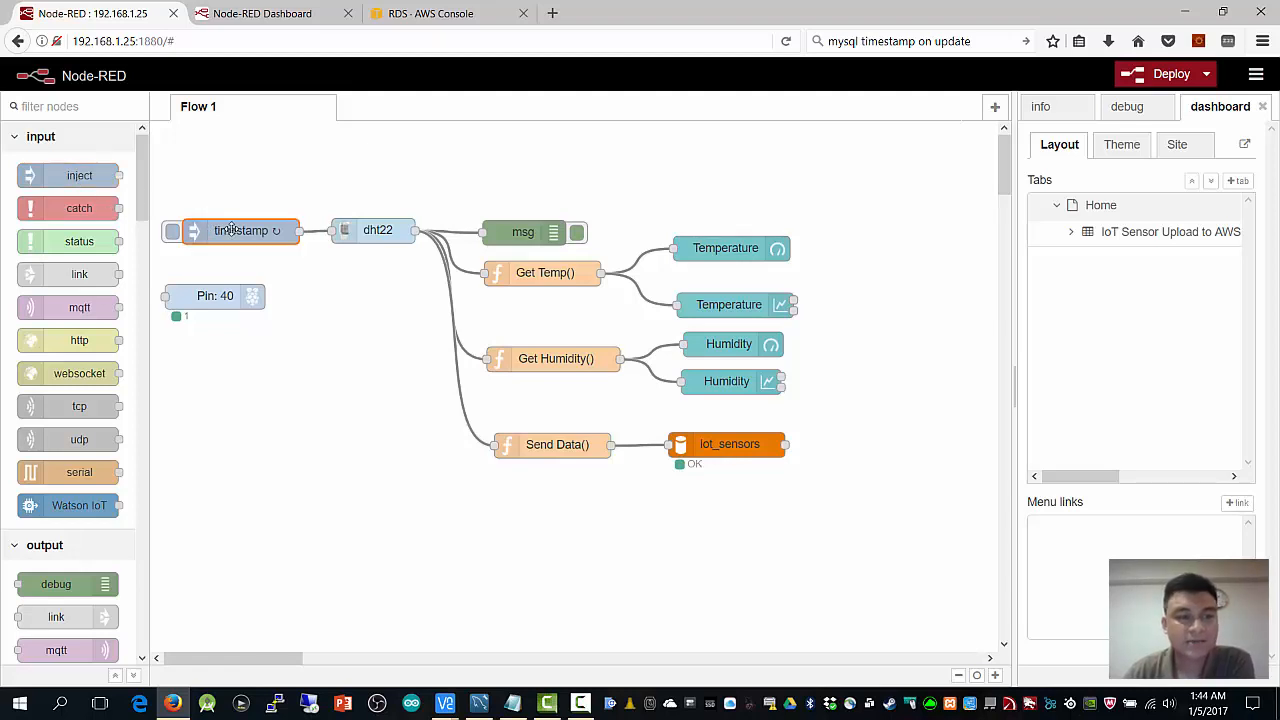
double_click(240, 230)
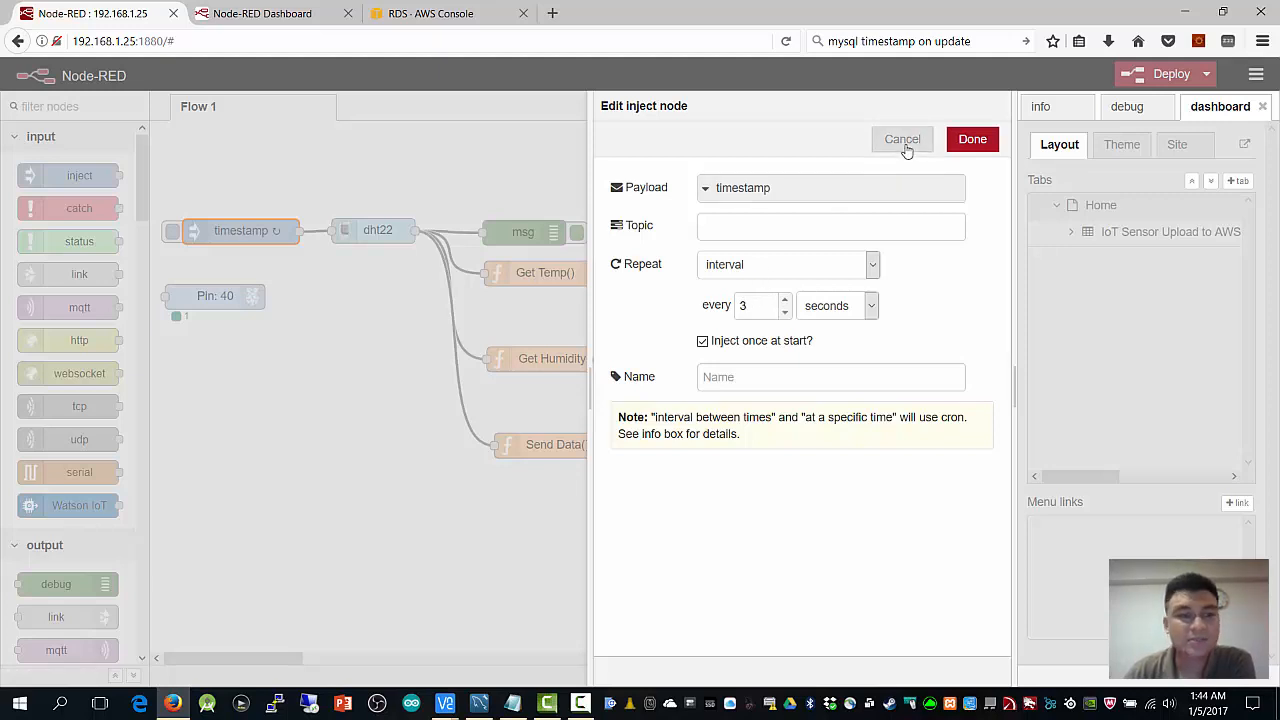
left_click(901, 139)
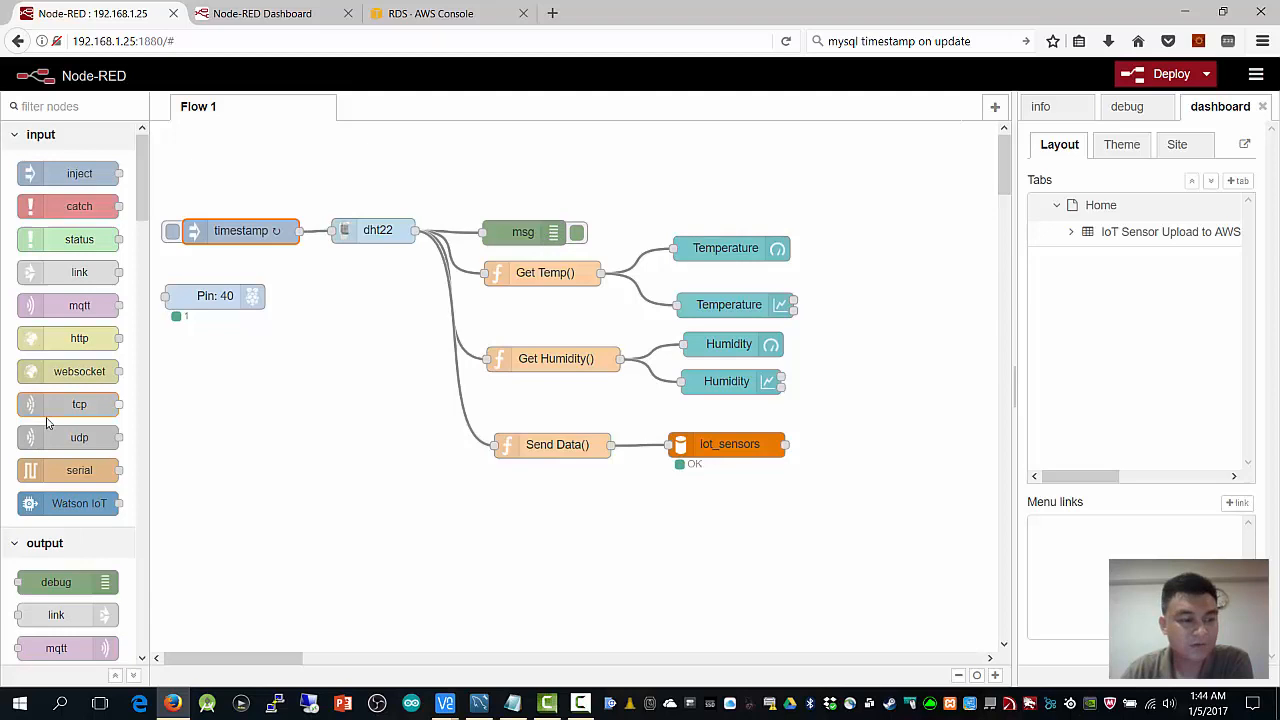
scroll("down", 3)
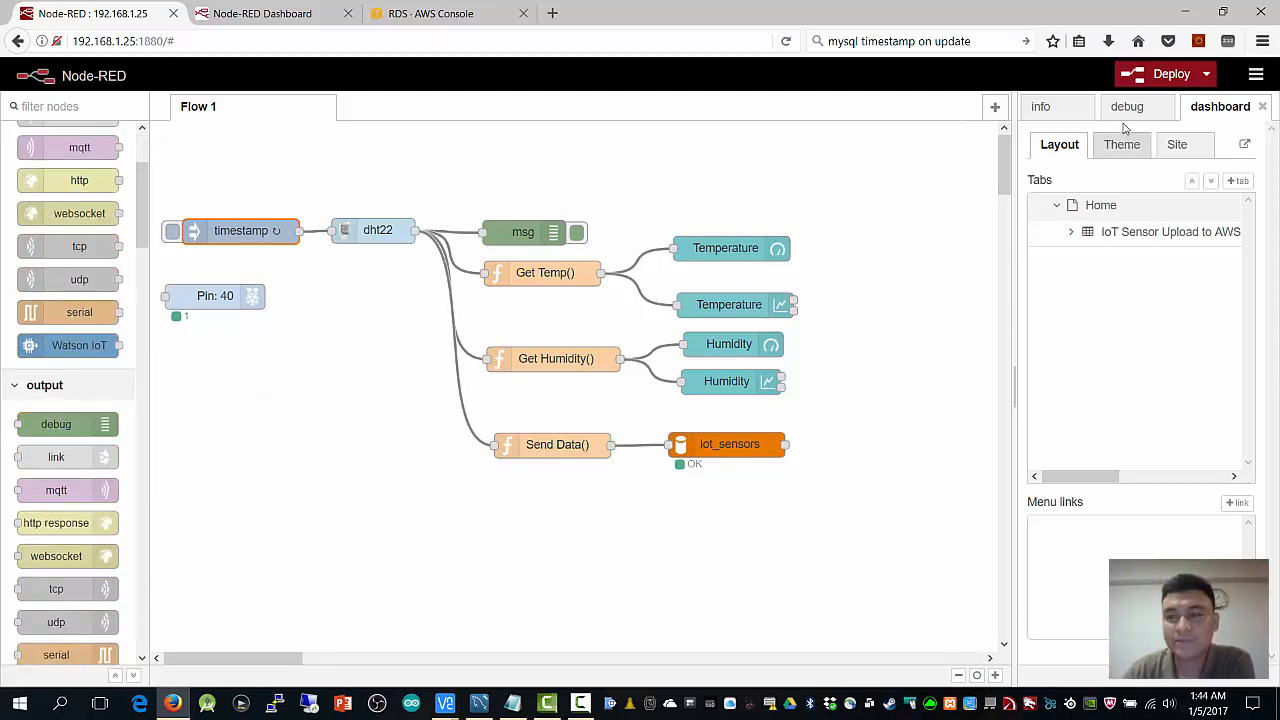
left_click(1127, 106)
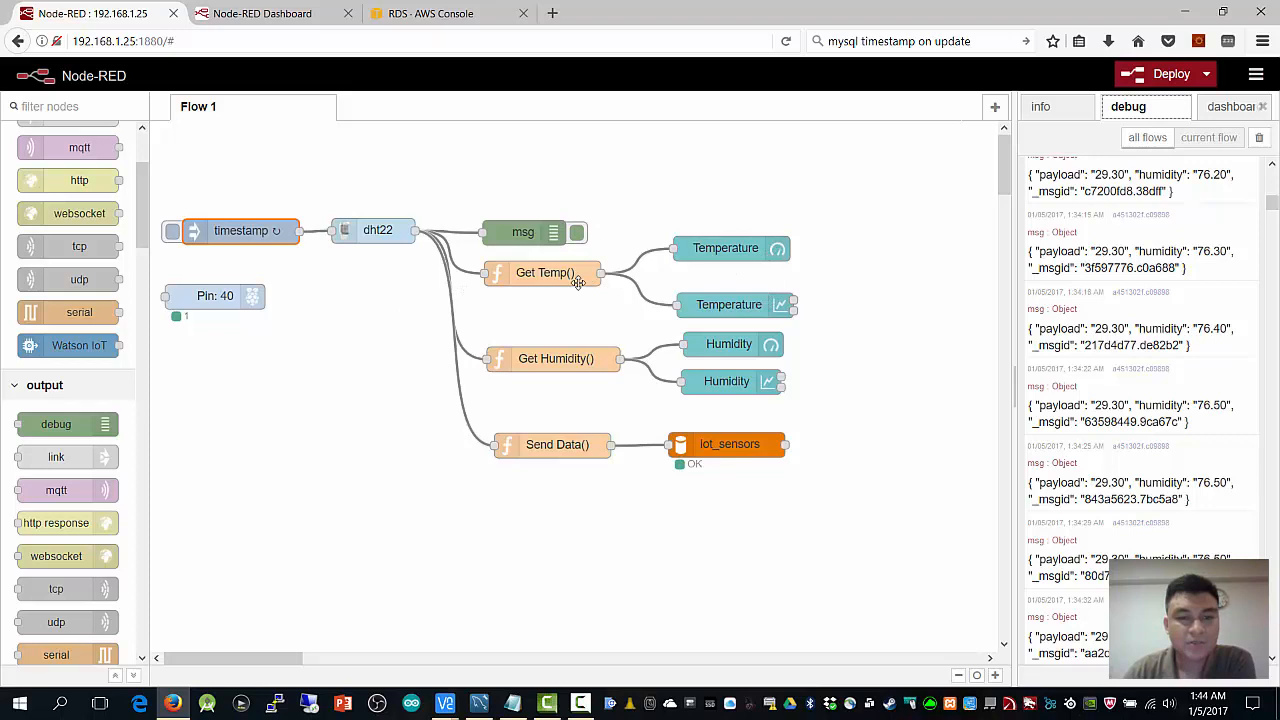
Review the Temperature gauge and Temperature chart node settings without changes
double_click(544, 272)
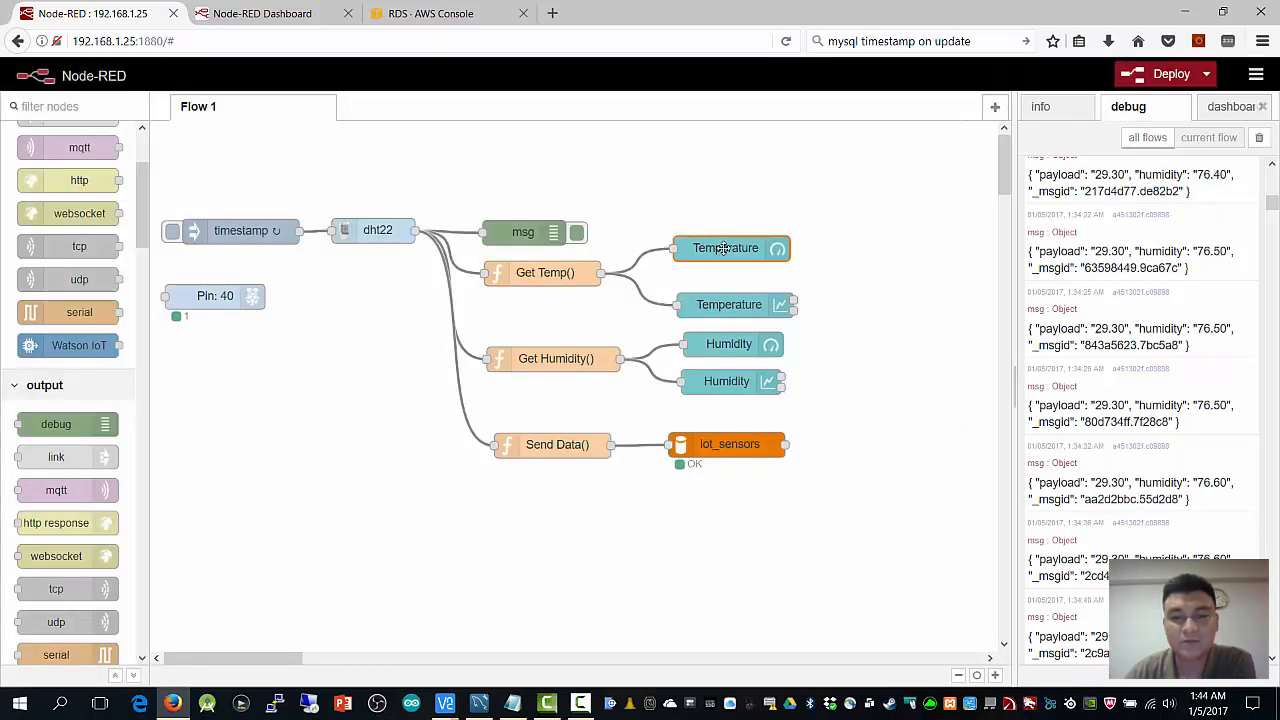
double_click(725, 248)
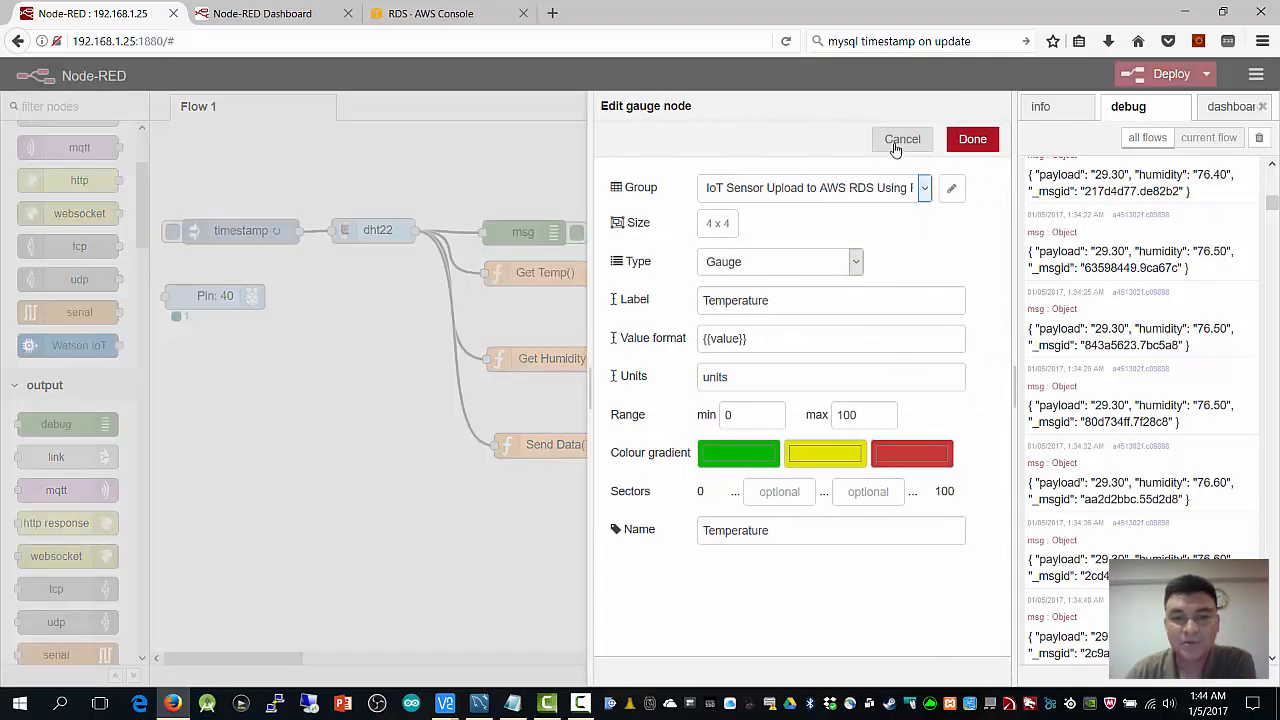
left_click(901, 139)
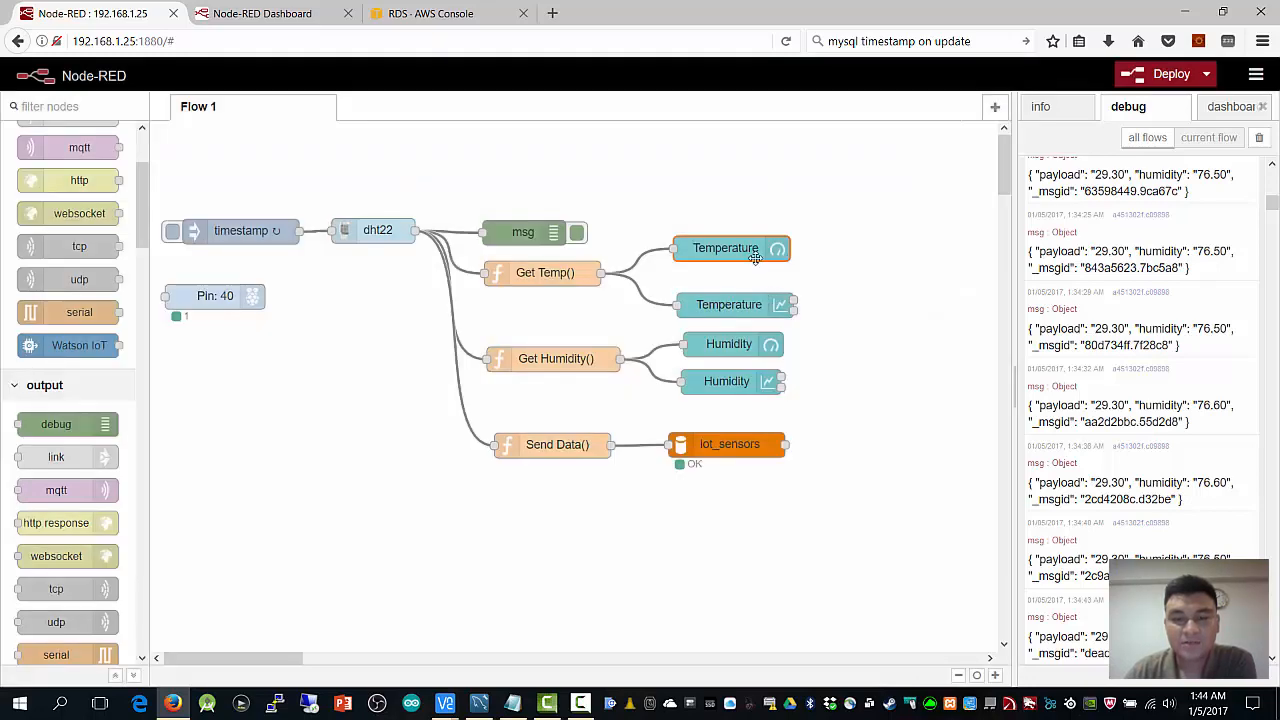
double_click(731, 248)
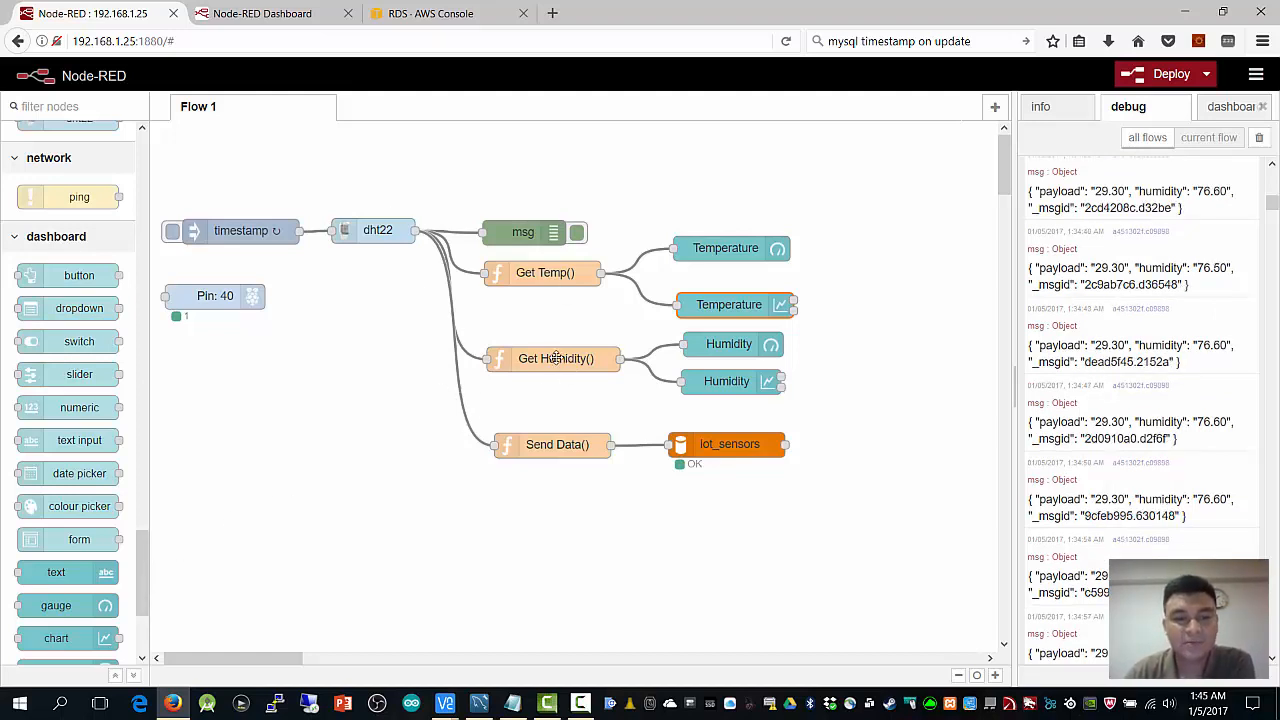
Inspect the Get Humidity function (payload humidity) and cancel the Humidity chart settings
double_click(555, 358)
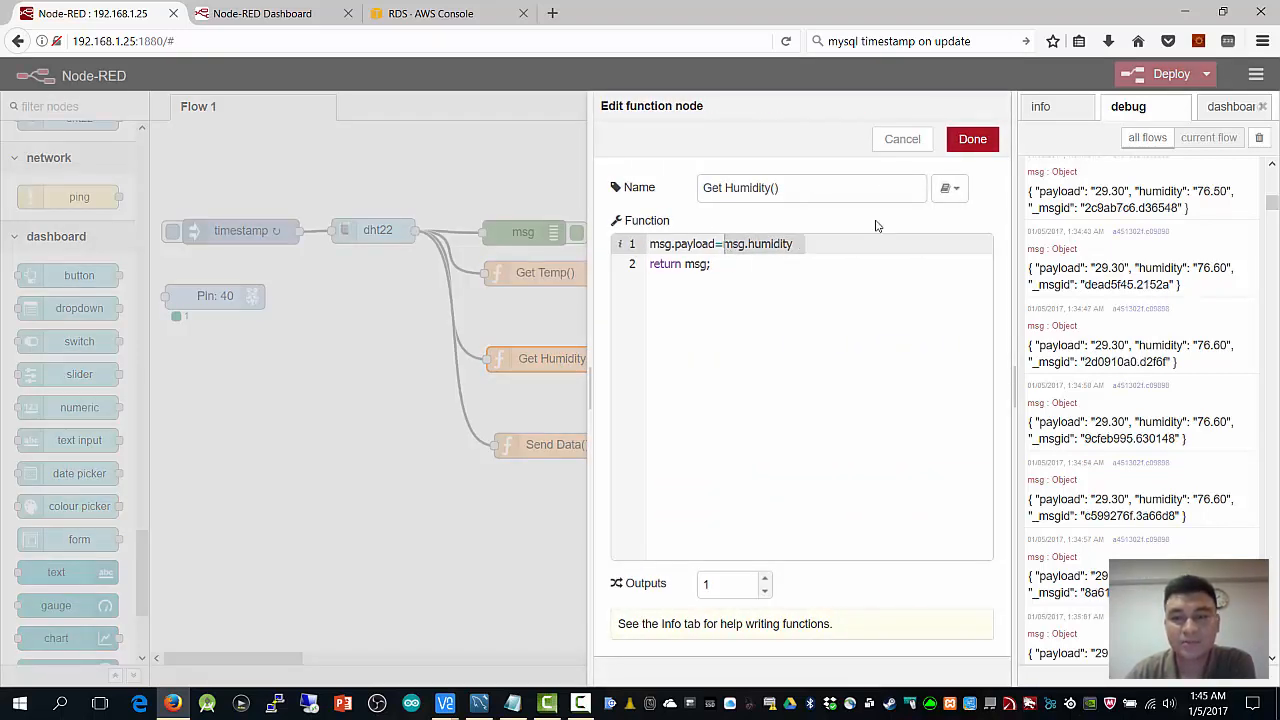
left_click(971, 139)
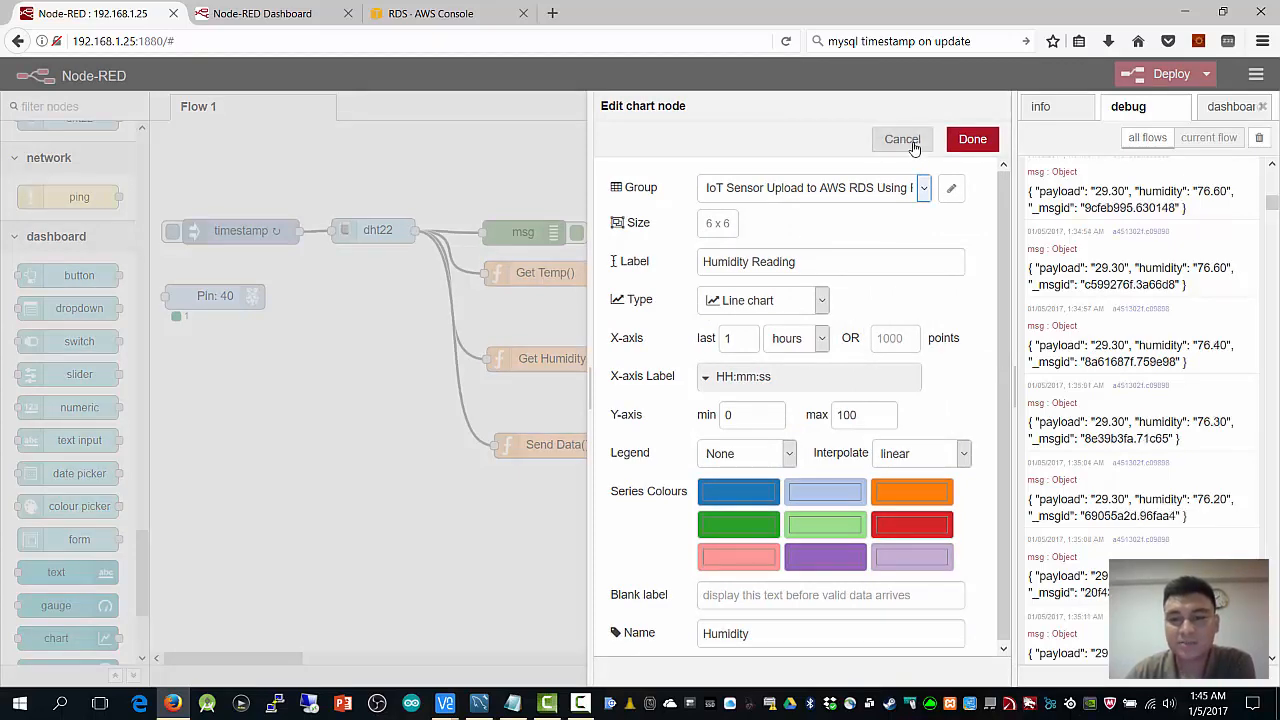
left_click(901, 139)
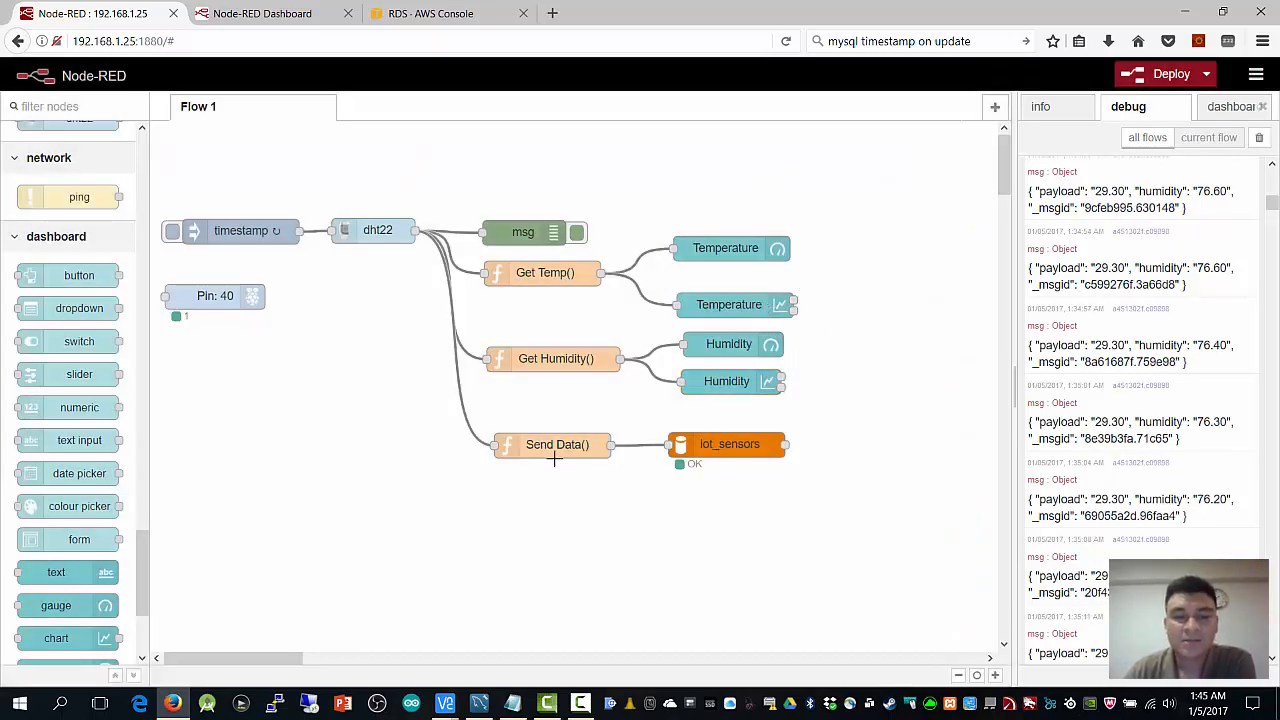
left_click(552, 444)
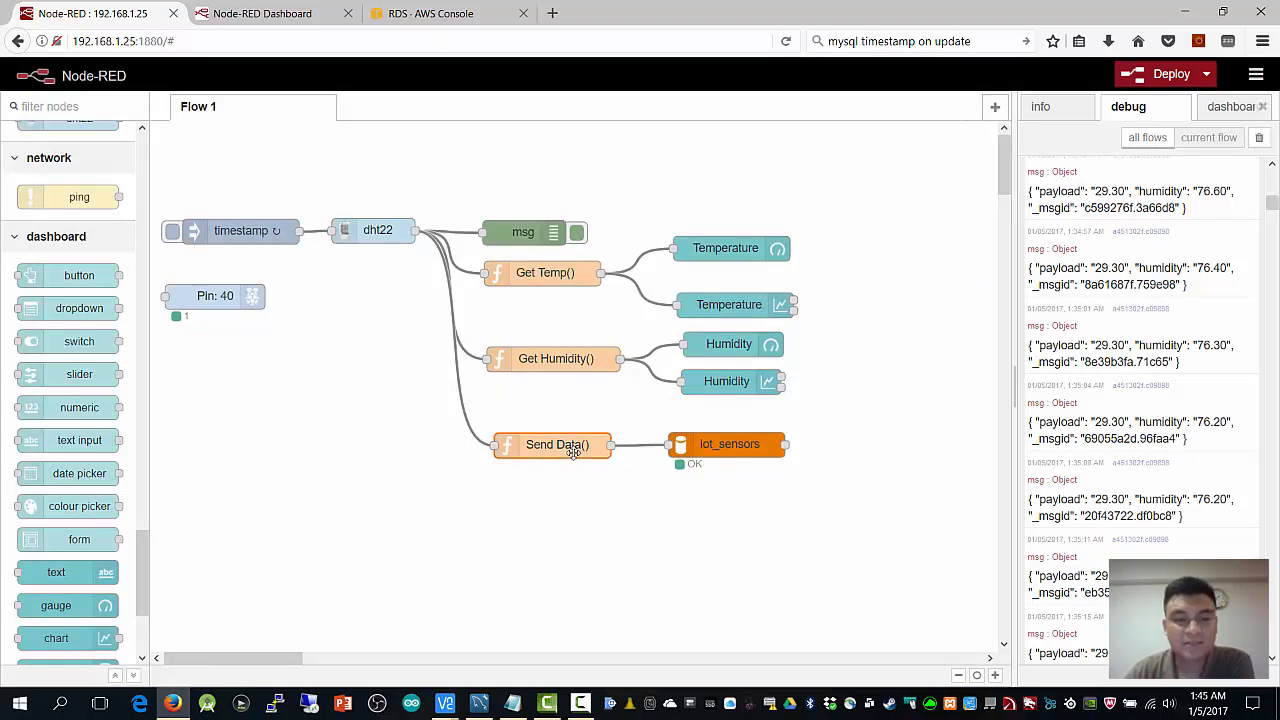
Check the Send Data function and the MySQL node writing to database iot_sensors
double_click(557, 444)
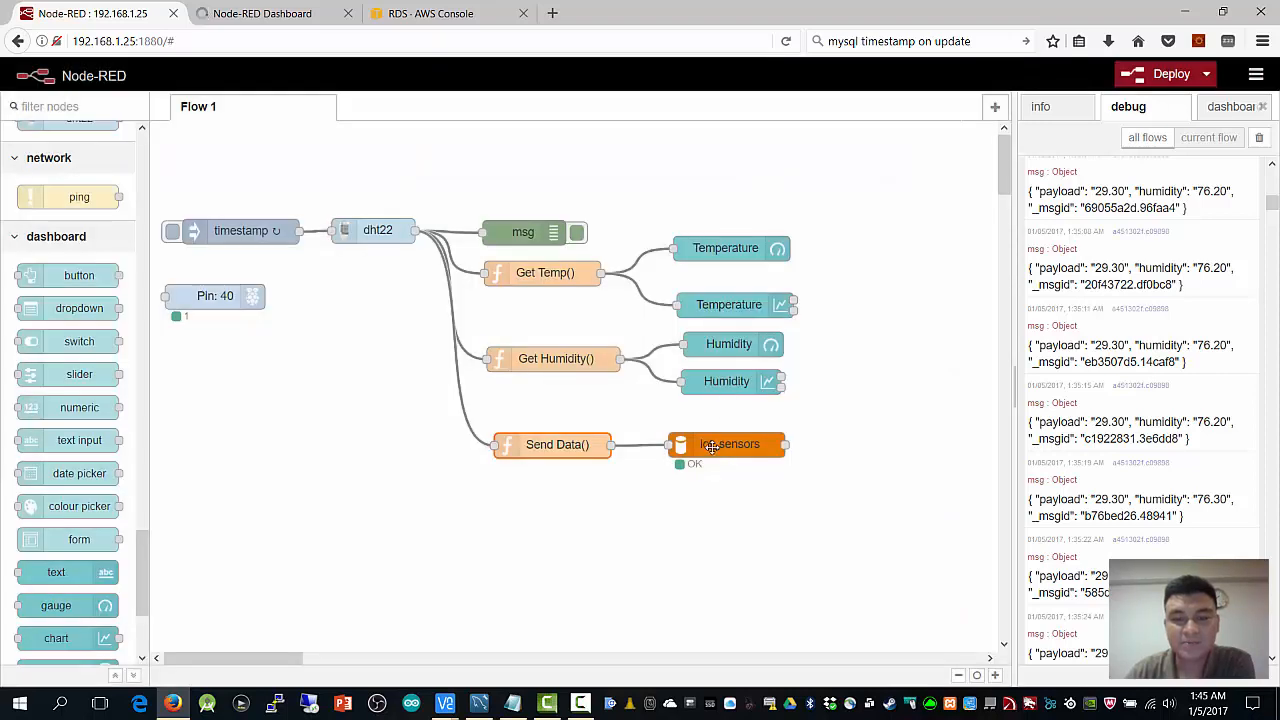
double_click(727, 444)
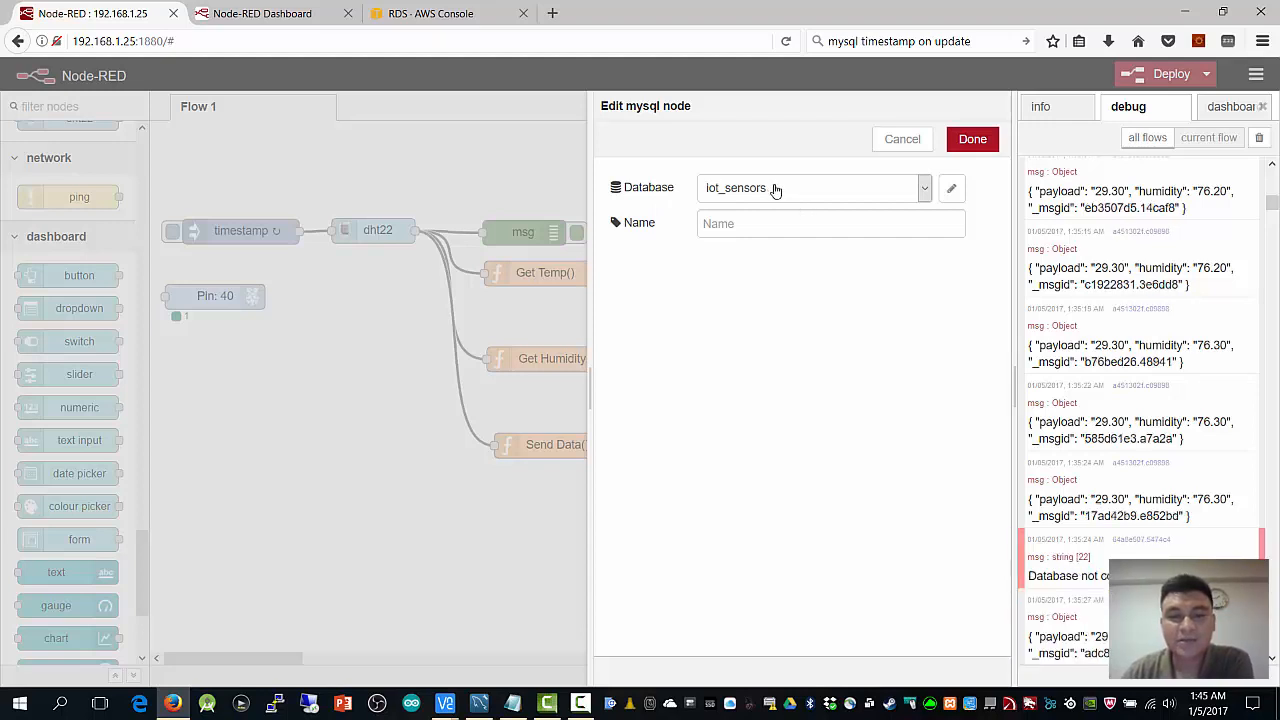
left_click(430, 13)
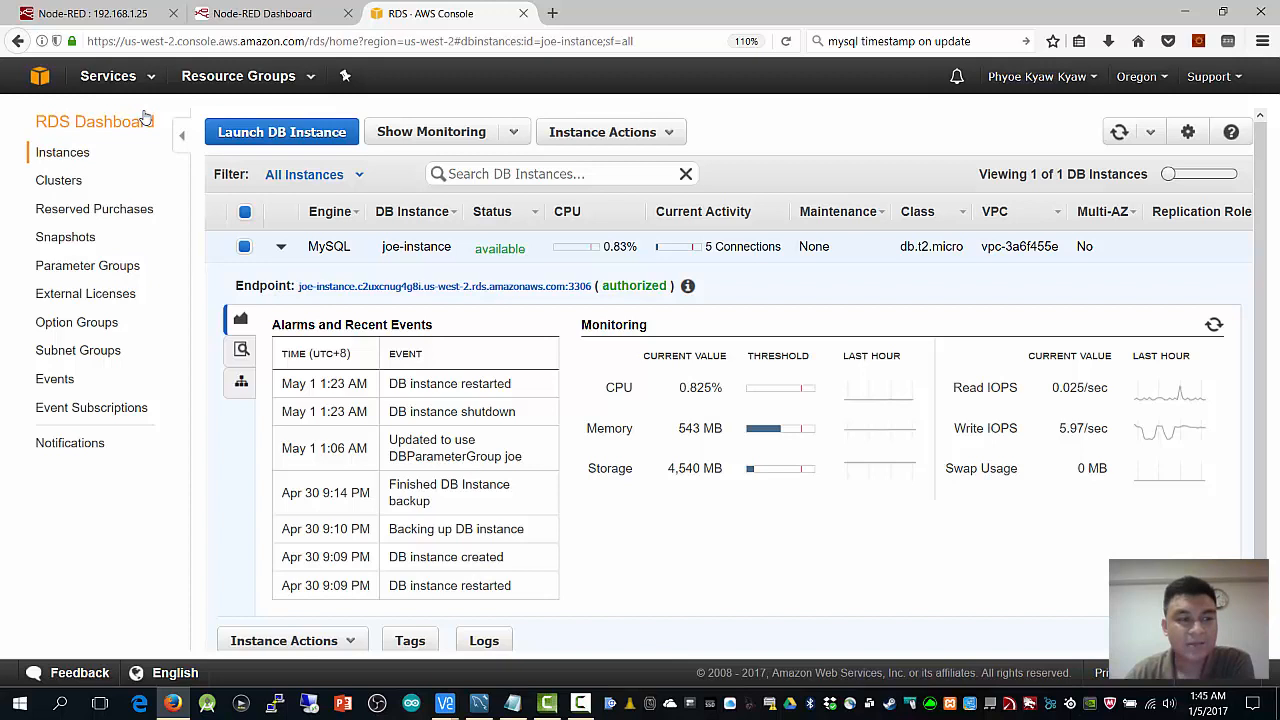
mouse_move(399, 243)
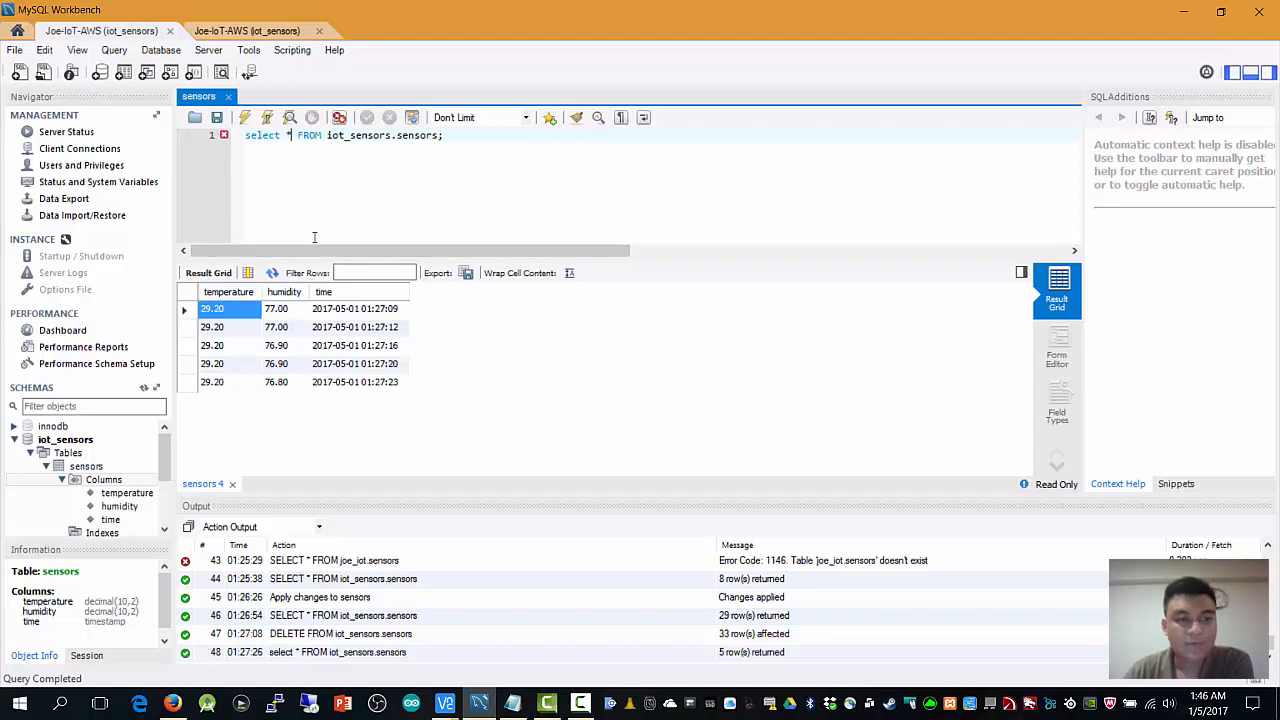
Re-execute the sensors query and scroll to 319 rows, newest at 01:46:15
left_click(17, 31)
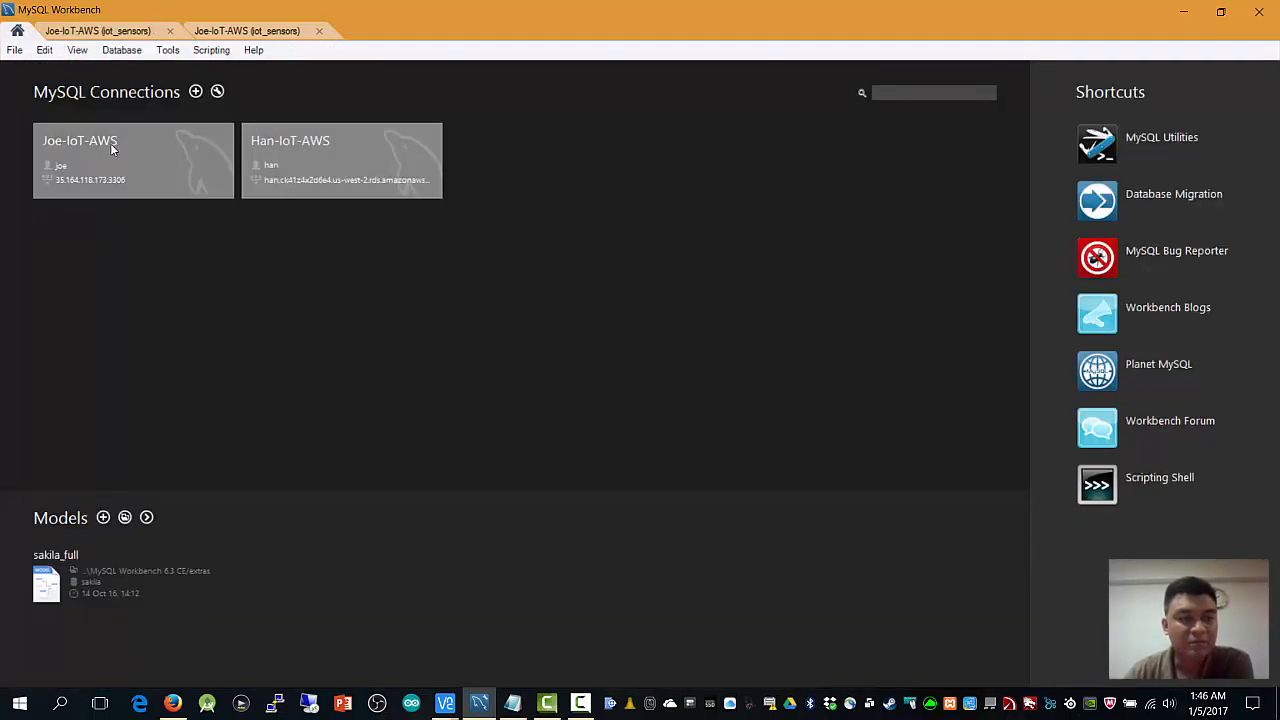
mouse_move(144, 126)
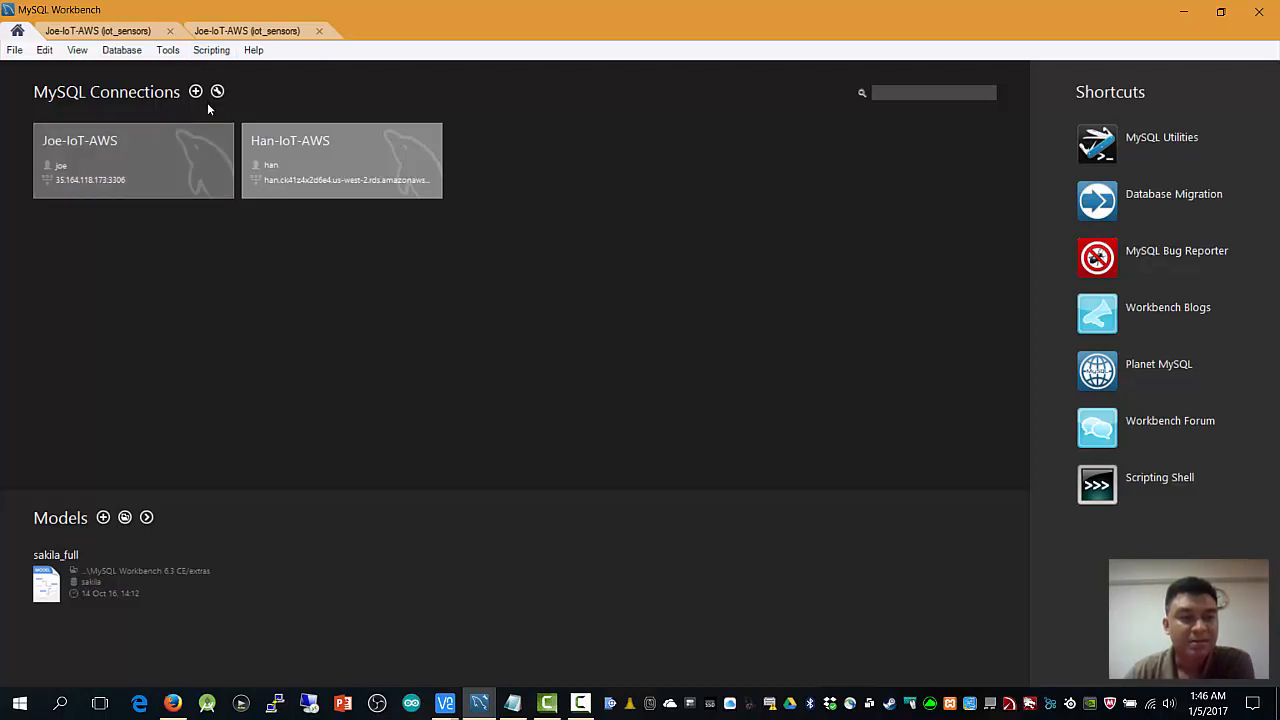
mouse_move(211, 50)
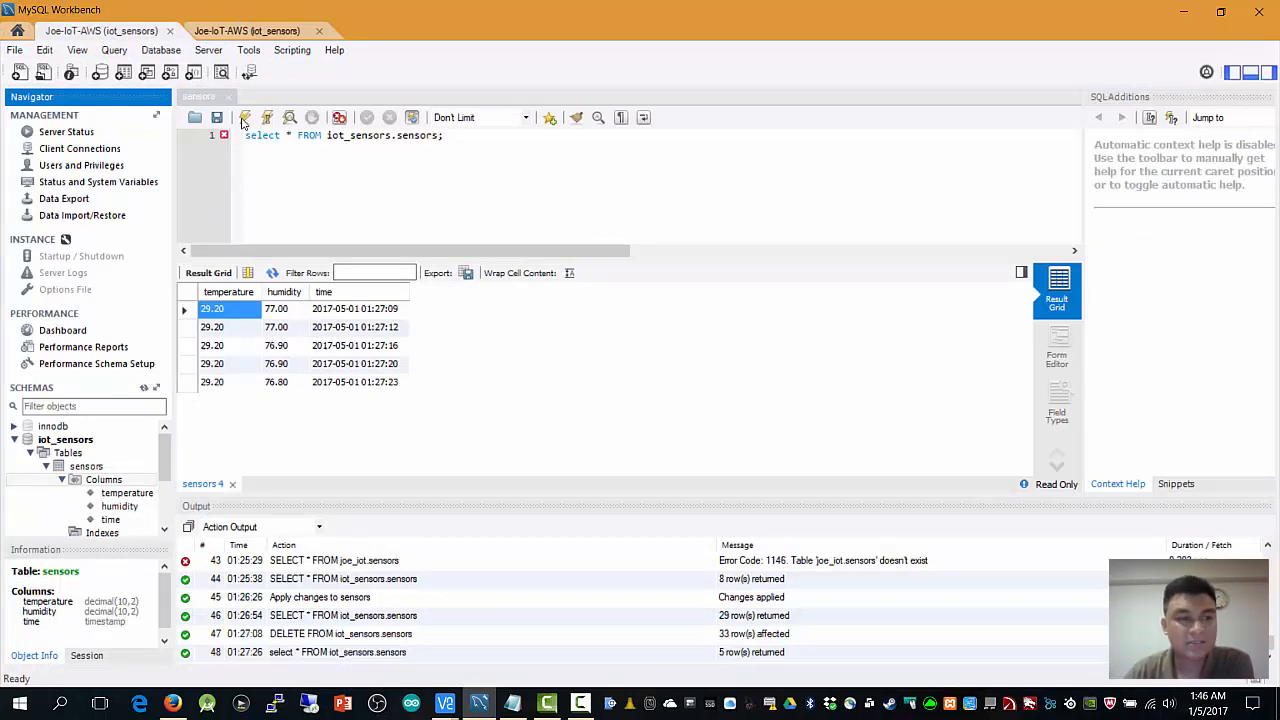
left_click(245, 117)
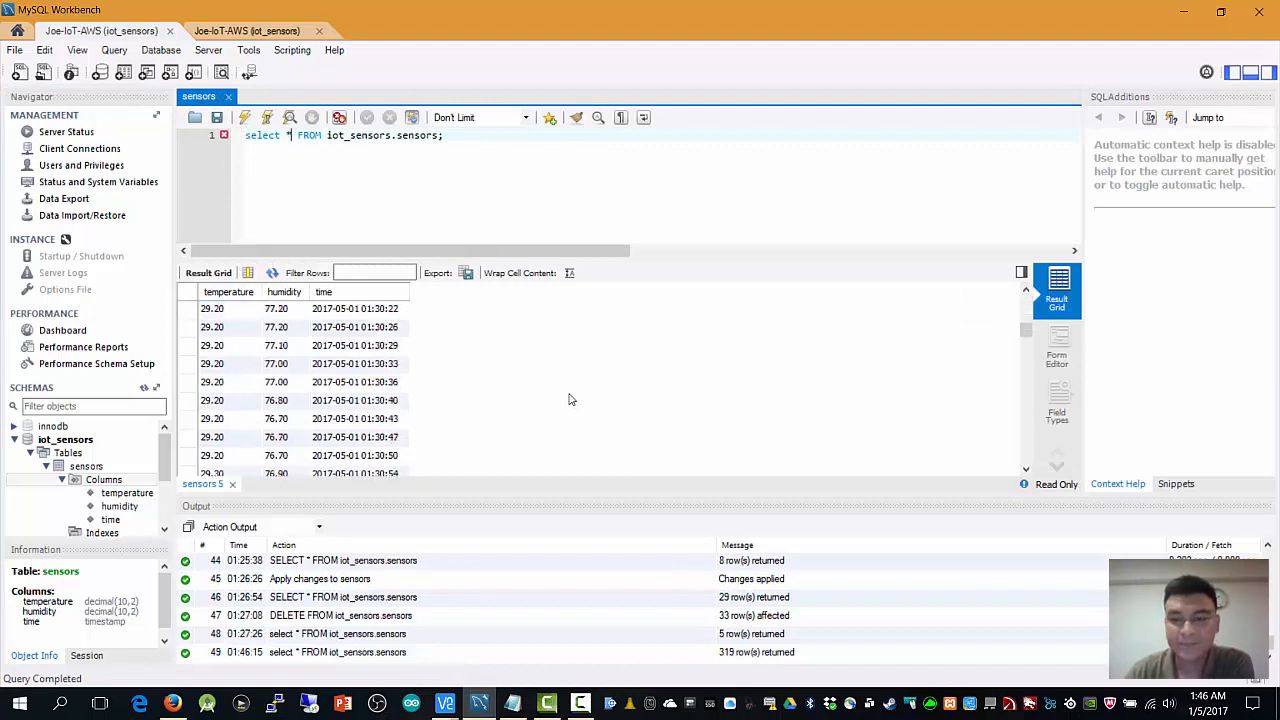
scroll("down", 3)
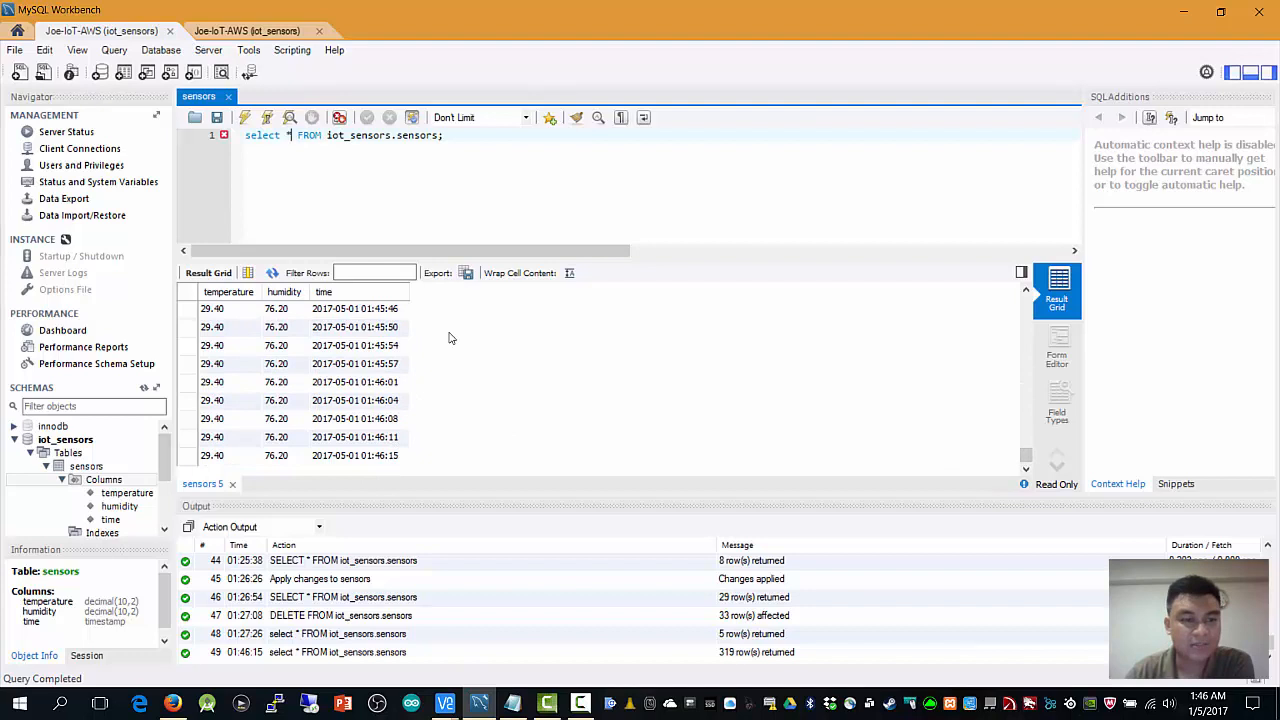
mouse_move(363, 471)
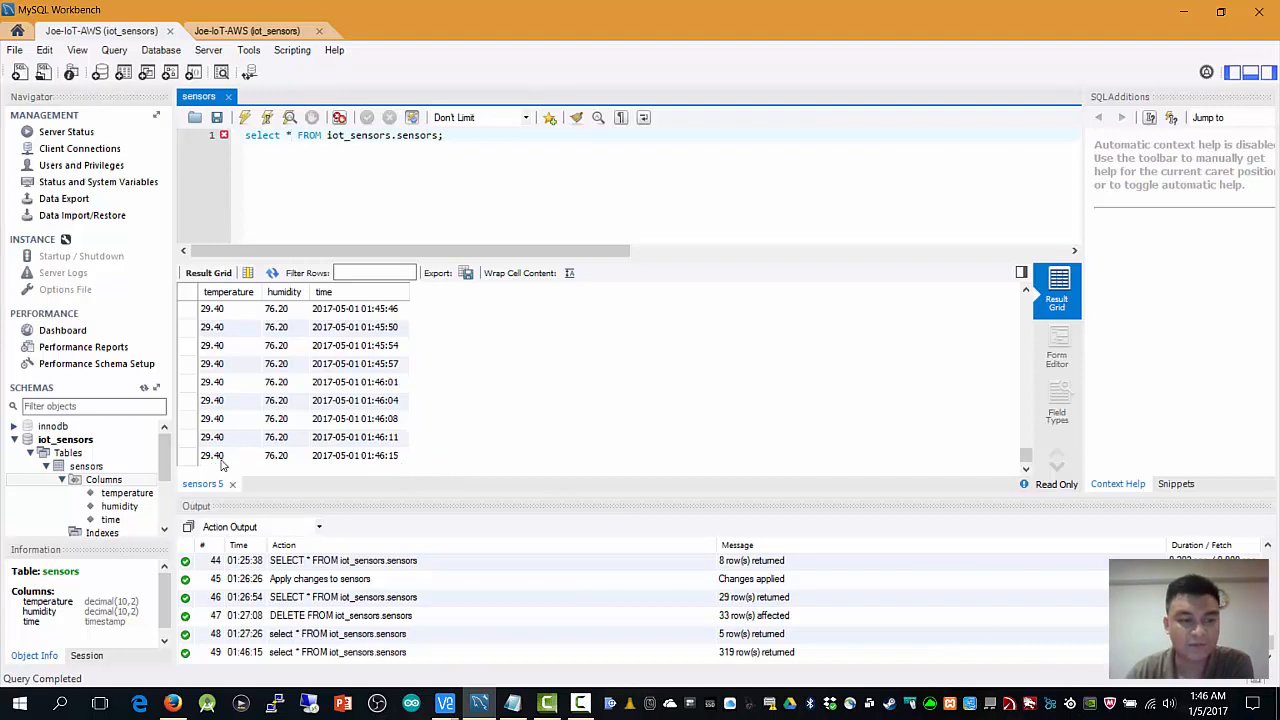
mouse_move(285, 336)
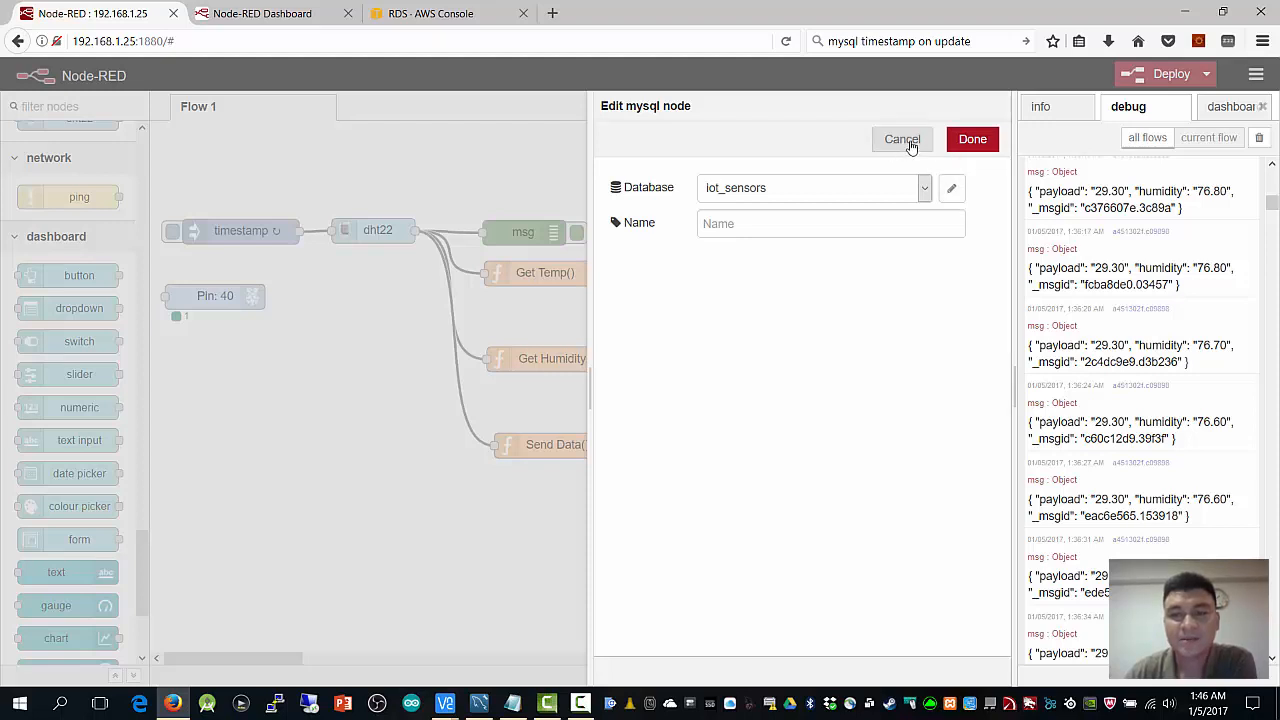
Cancel the iot_sensors MySQL node settings without saving any changes
left_click(901, 139)
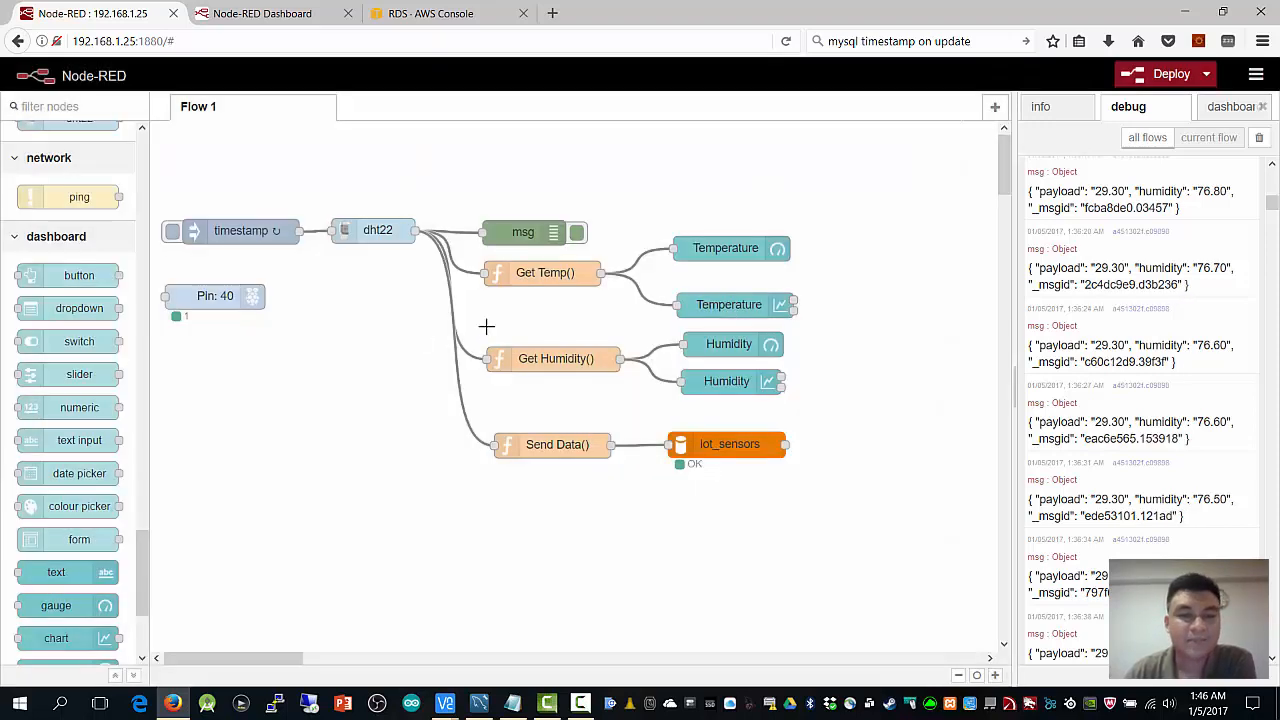
mouse_move(300, 276)
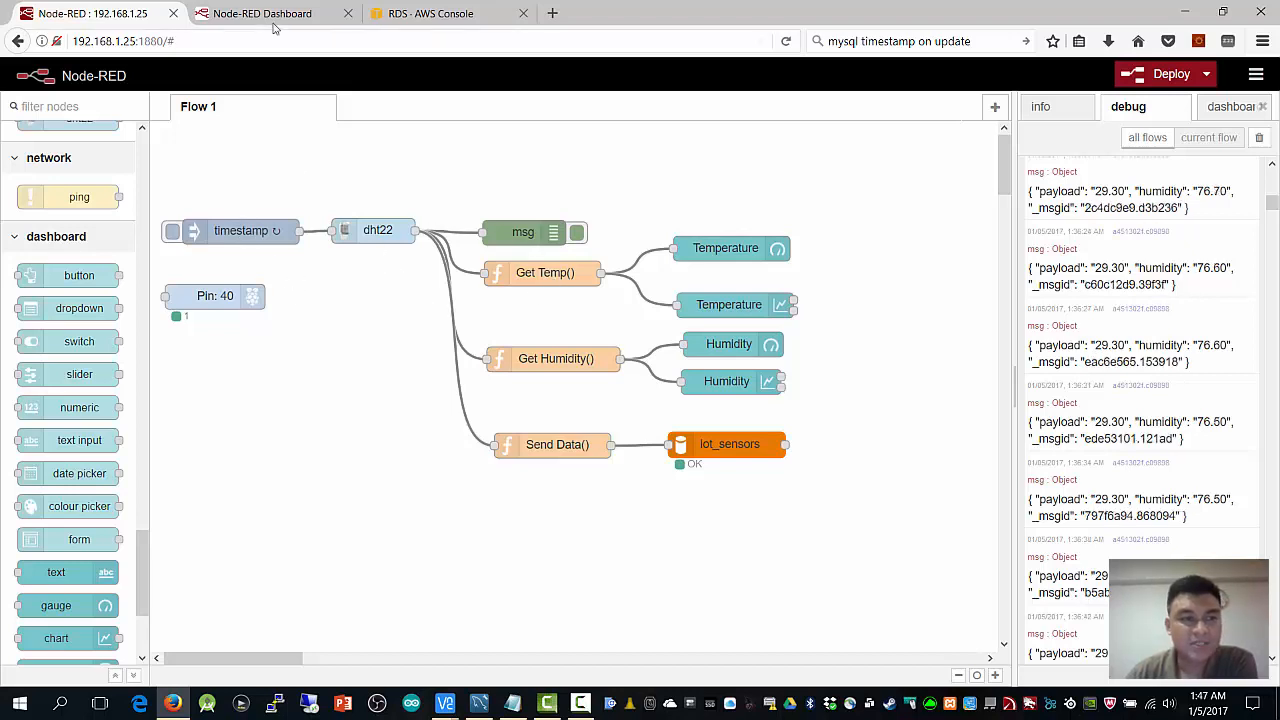
left_click(262, 13)
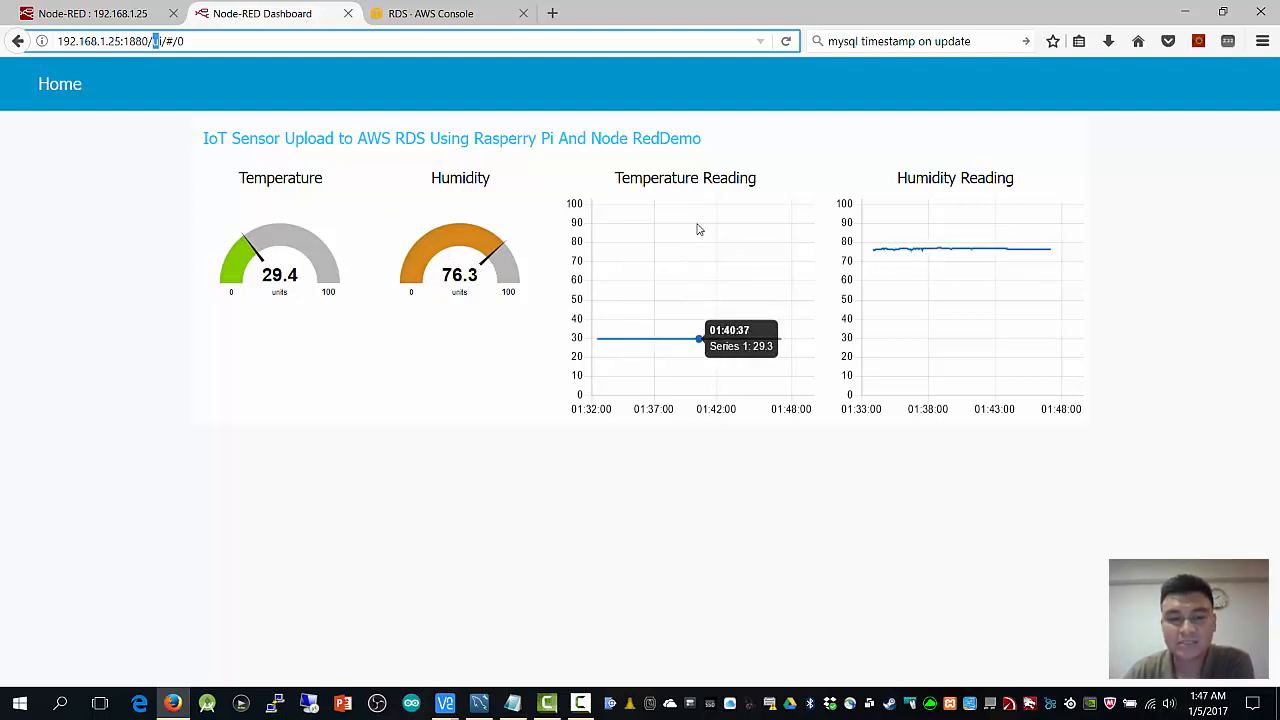
mouse_move(745, 293)
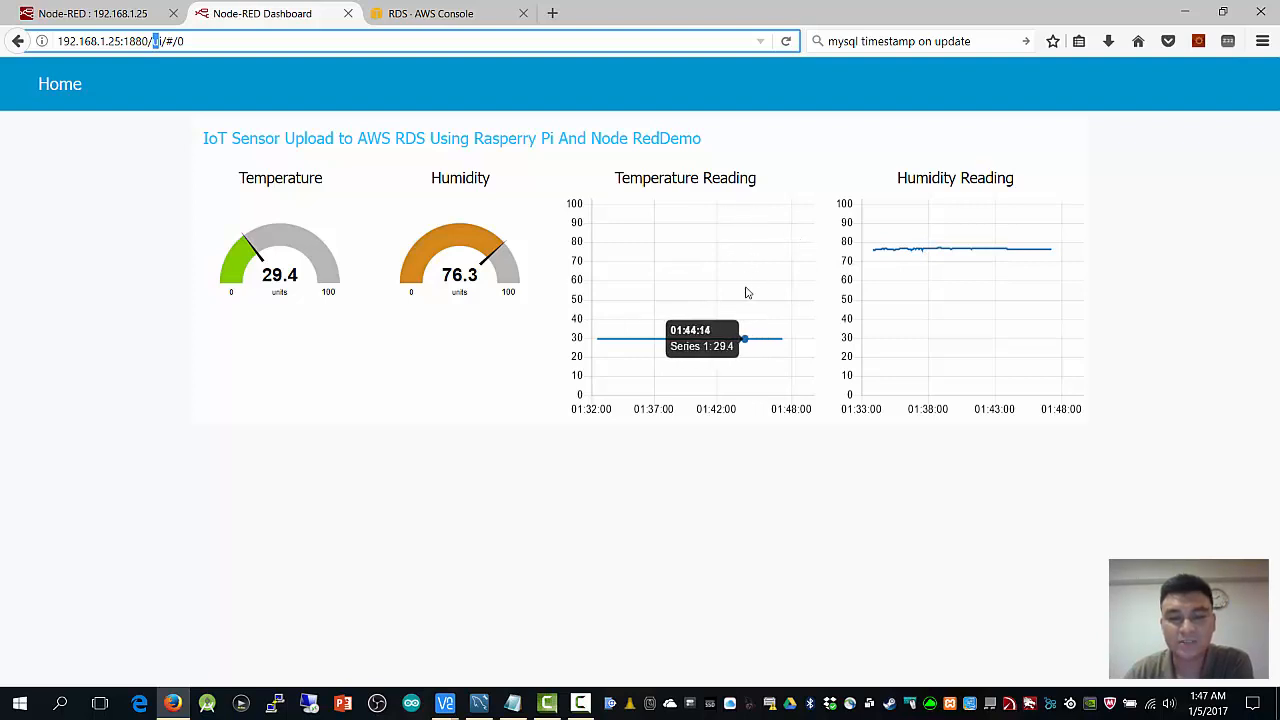
mouse_move(1005, 248)
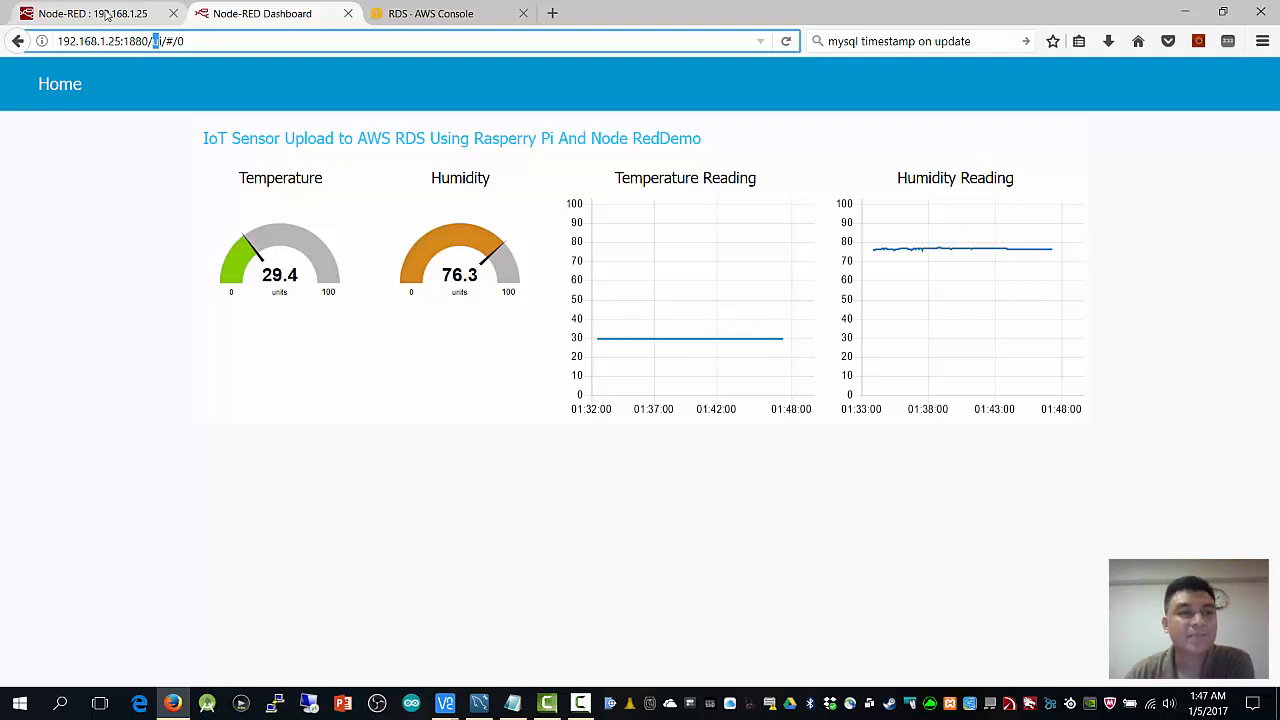
Return to the Node-RED browser tab showing the Flow 1 editor
left_click(90, 13)
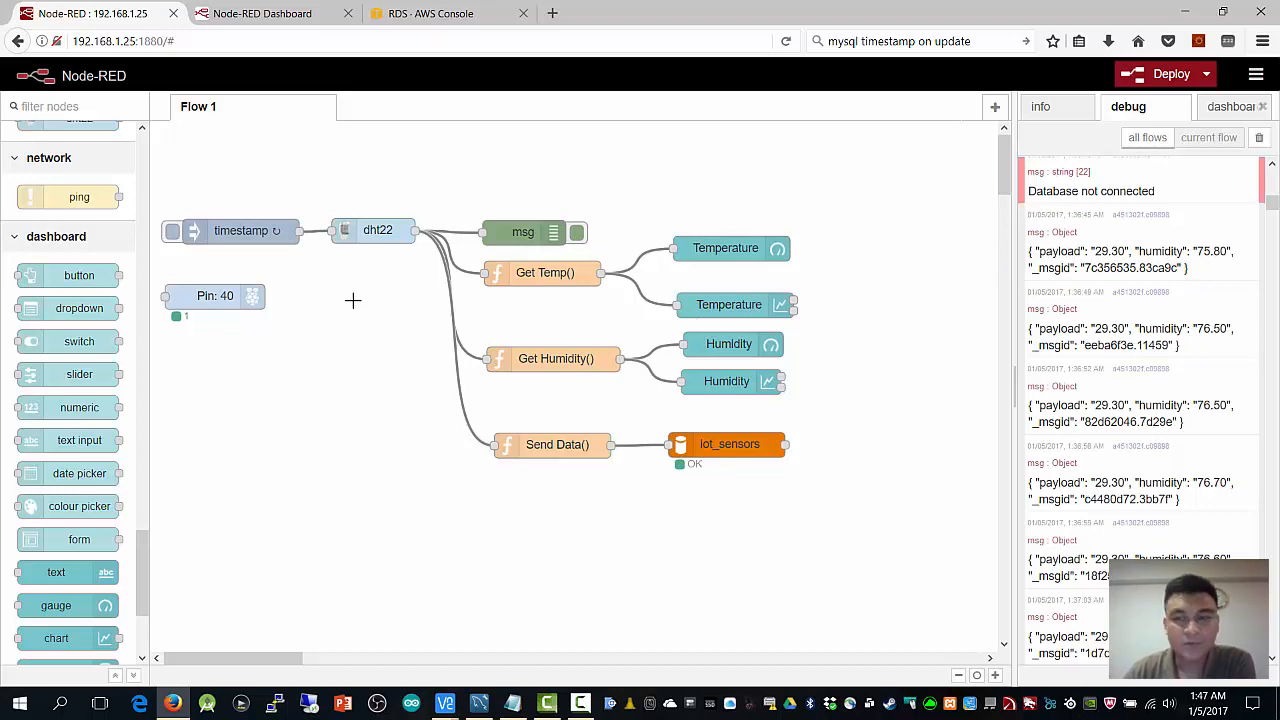
mouse_move(243, 240)
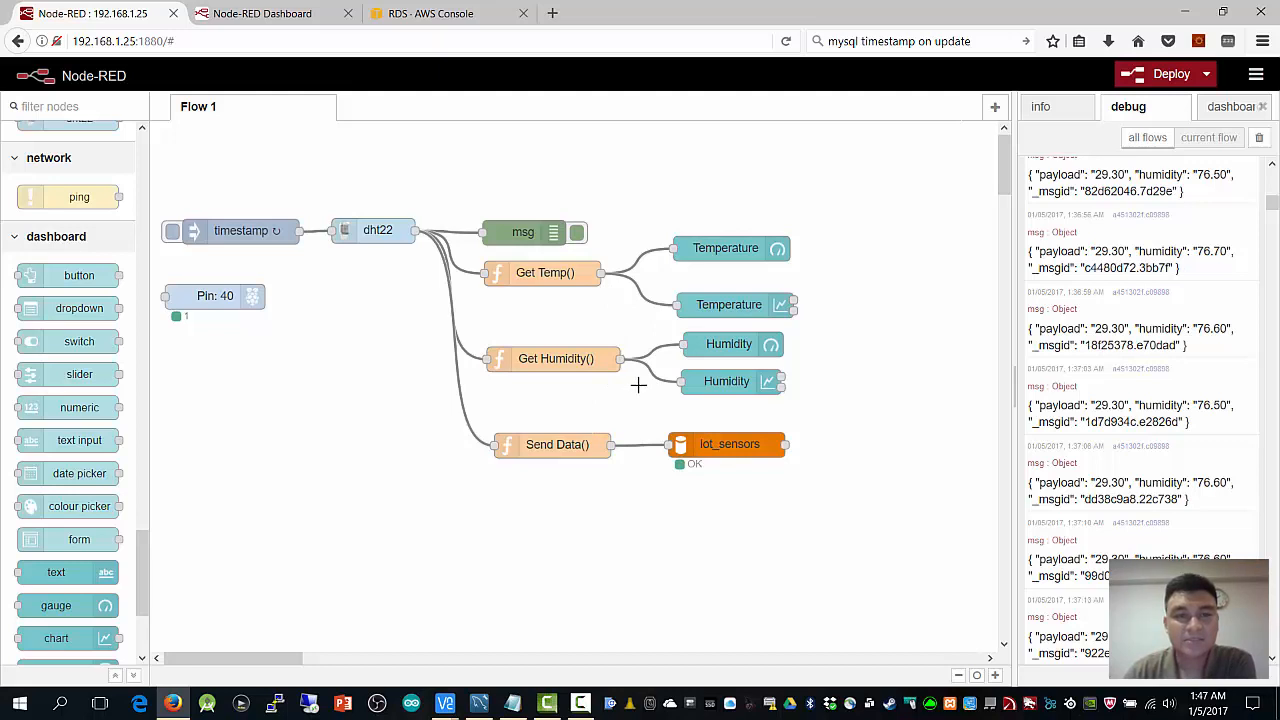
mouse_move(500, 672)
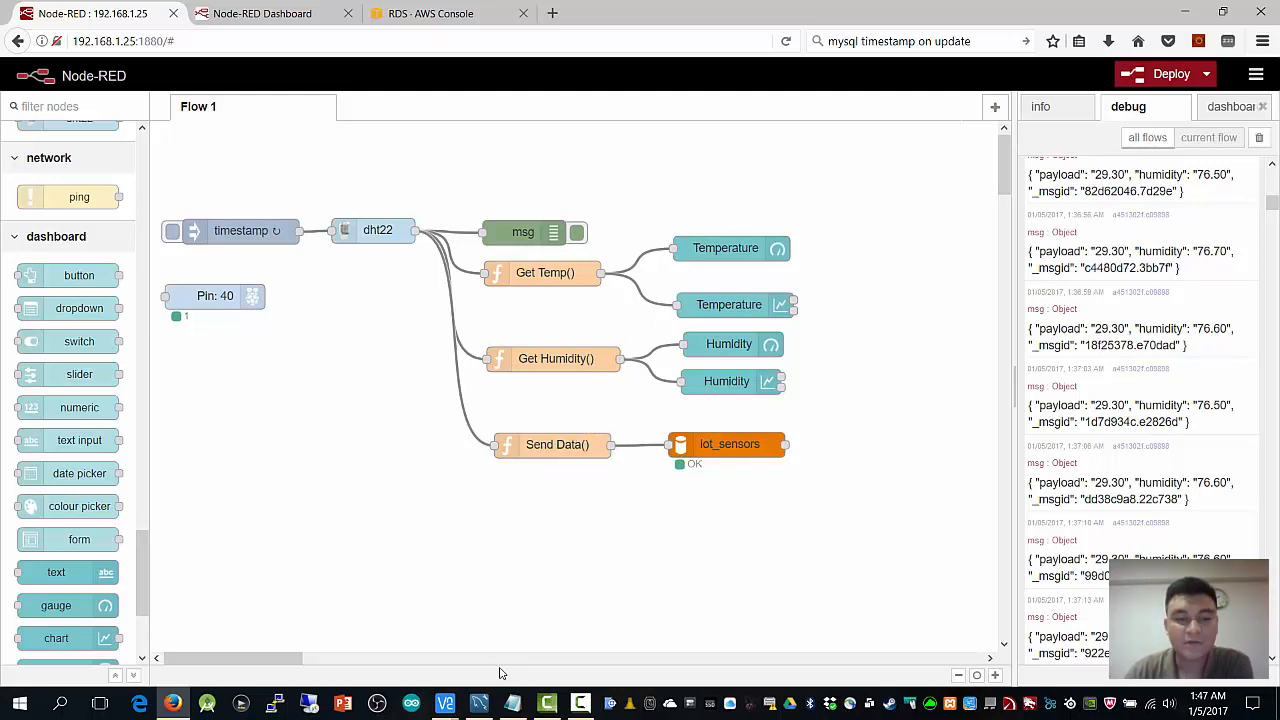